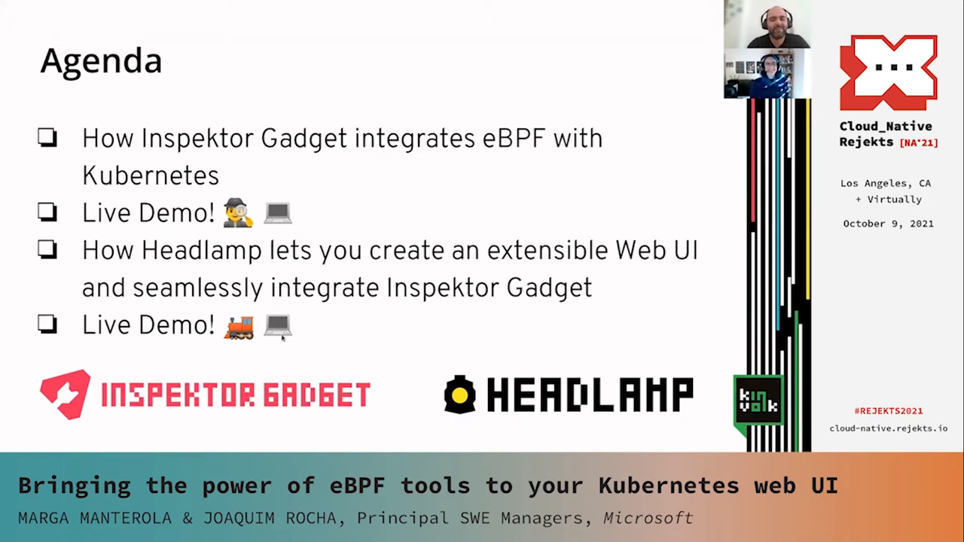
mouse_move(259, 350)
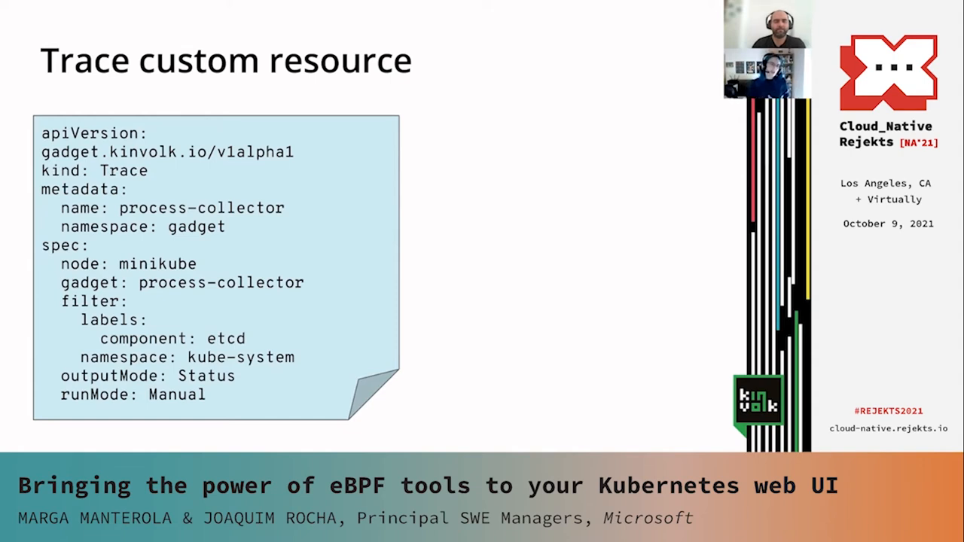
mouse_move(230, 405)
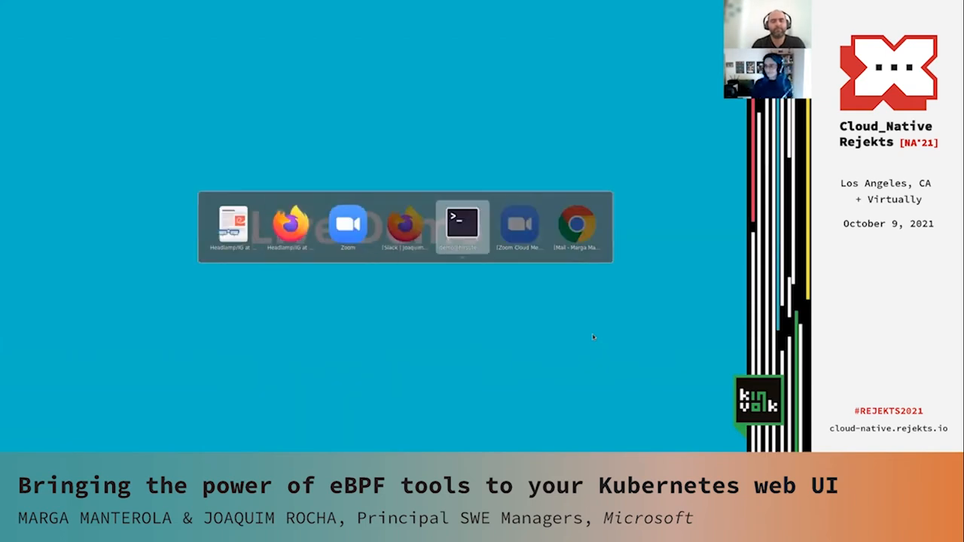
Run kubectl get nodes to show hirsute-demo Ready, then open biolatency-trace.yaml in vi.
left_click(463, 219)
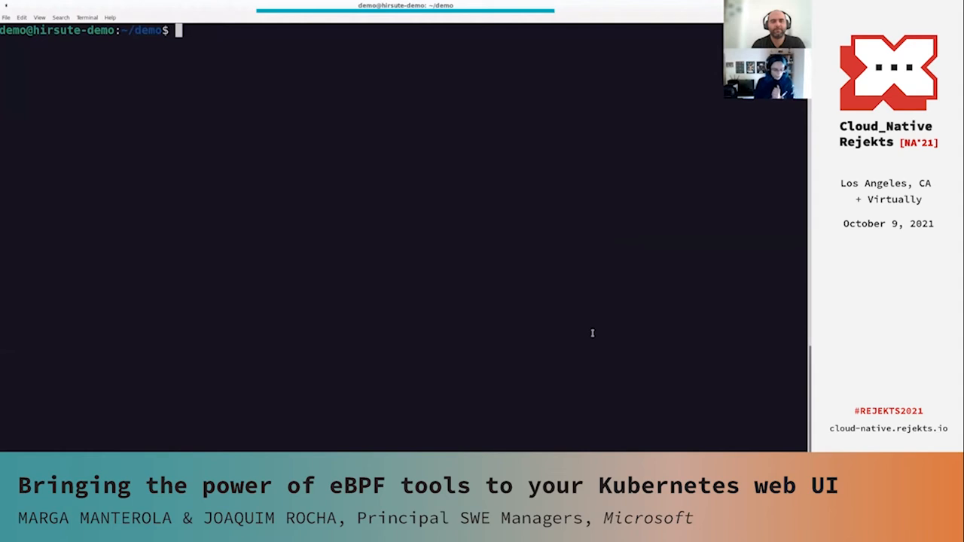
type("kube")
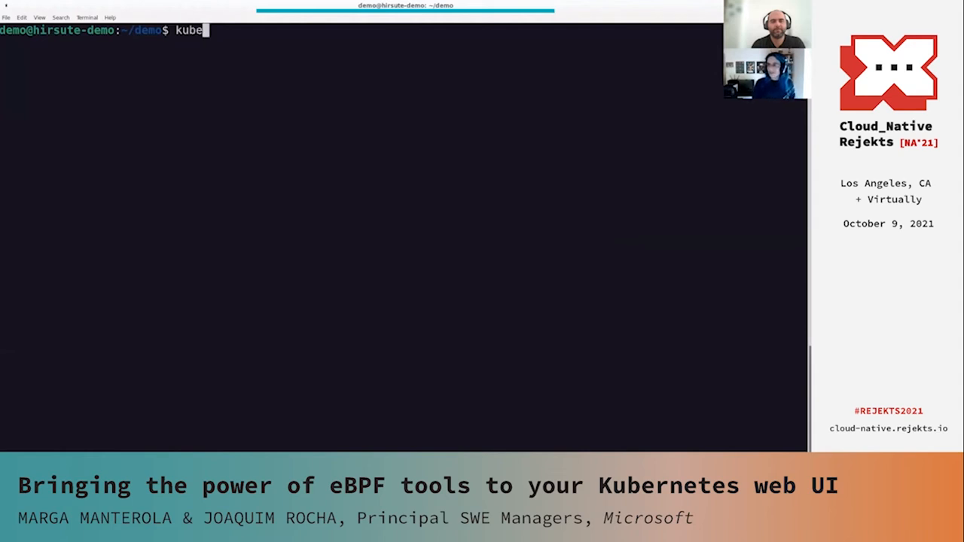
type("ctl get nodes")
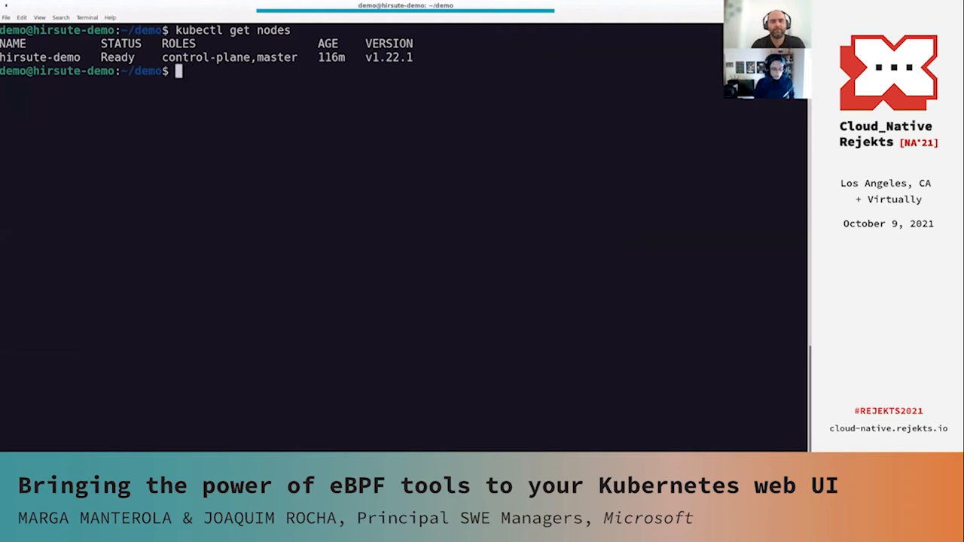
type("vi biolatency-trace.yaml")
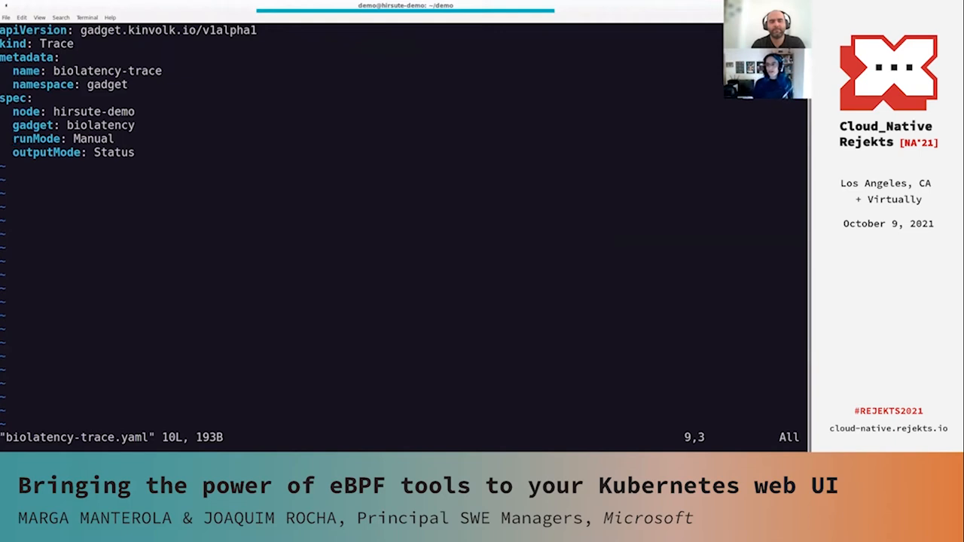
Review the biolatency Trace manifest in vim, cancel a half-typed :qa!, and exit with :wq.
key("i")
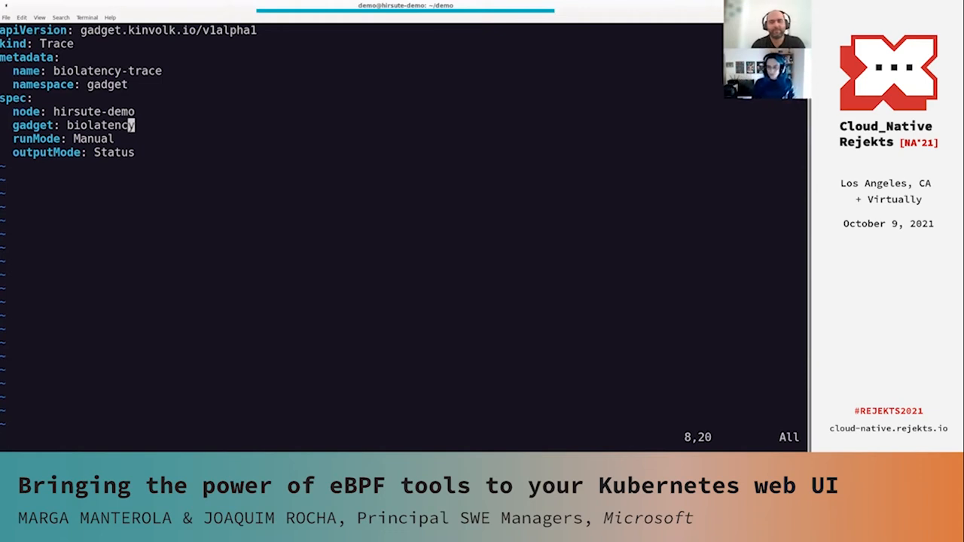
type(":qa!")
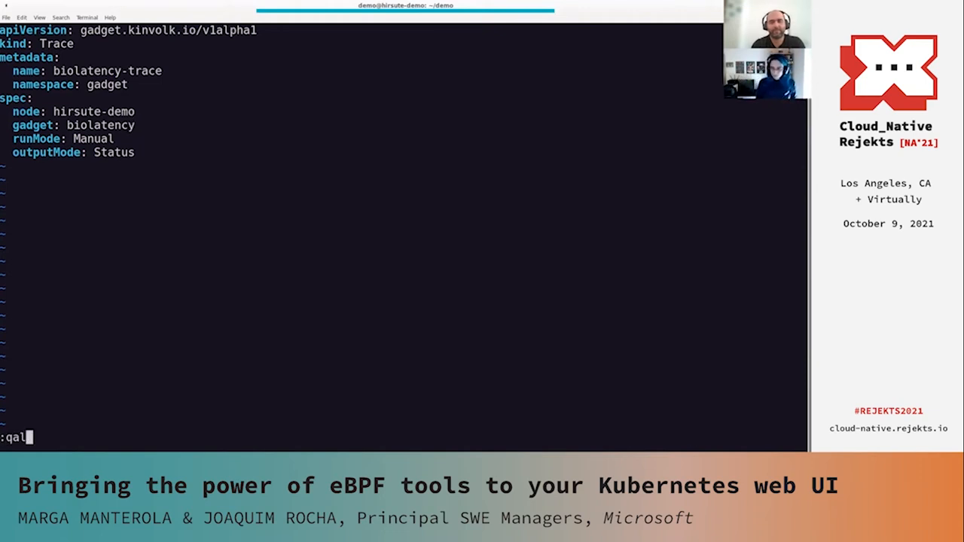
key("Escape")
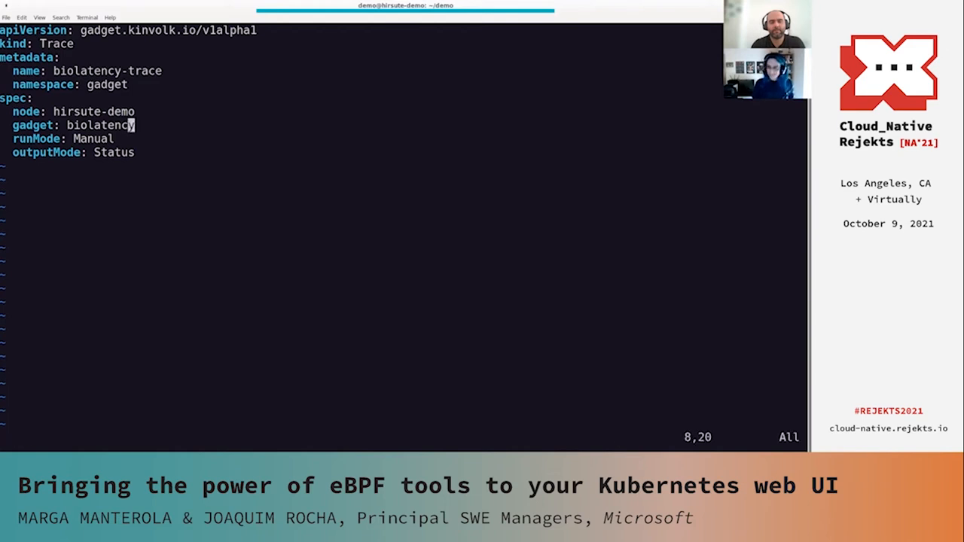
type(":wq")
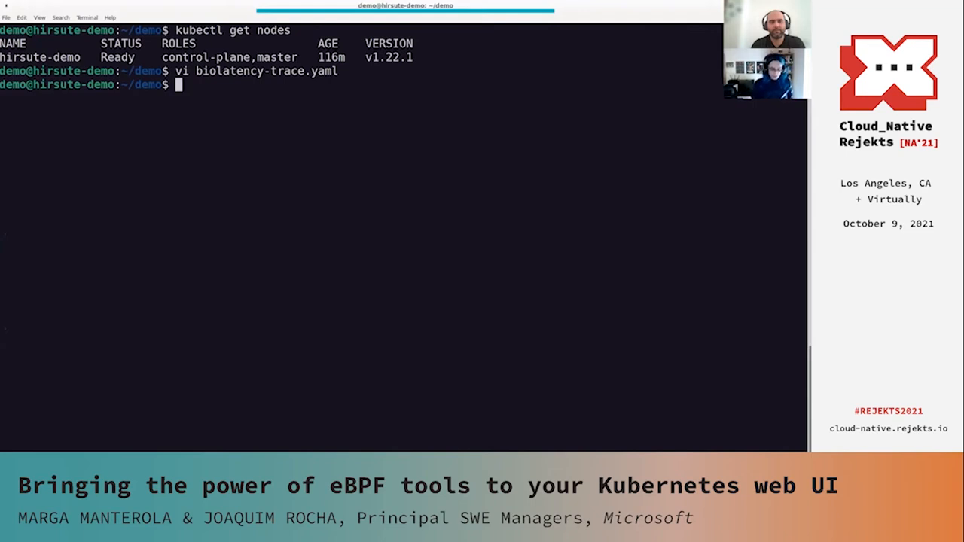
Apply biolatency-trace.yaml, list traces in the gadget namespace, cat the manifest, and start the trace.
type("kubectl")
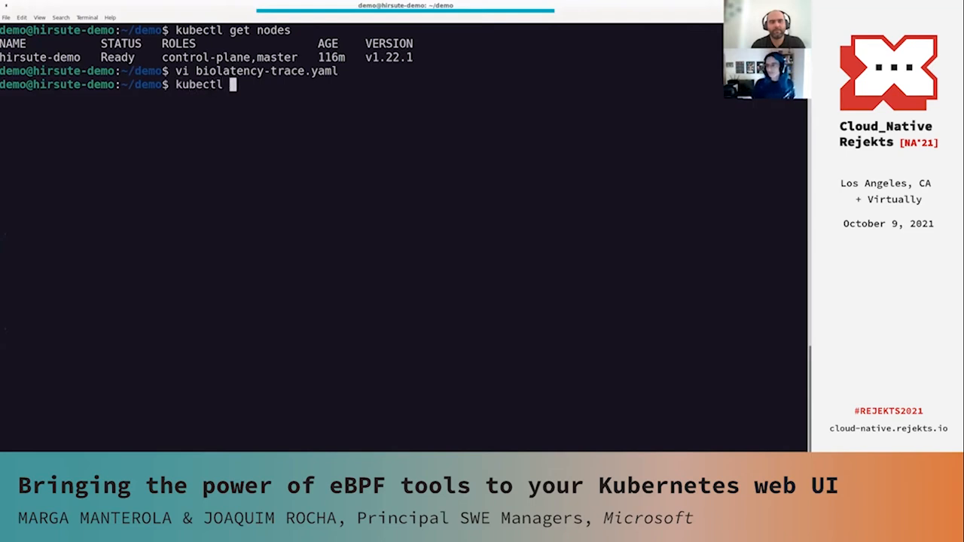
type("apply -f biolatency-trace.yaml")
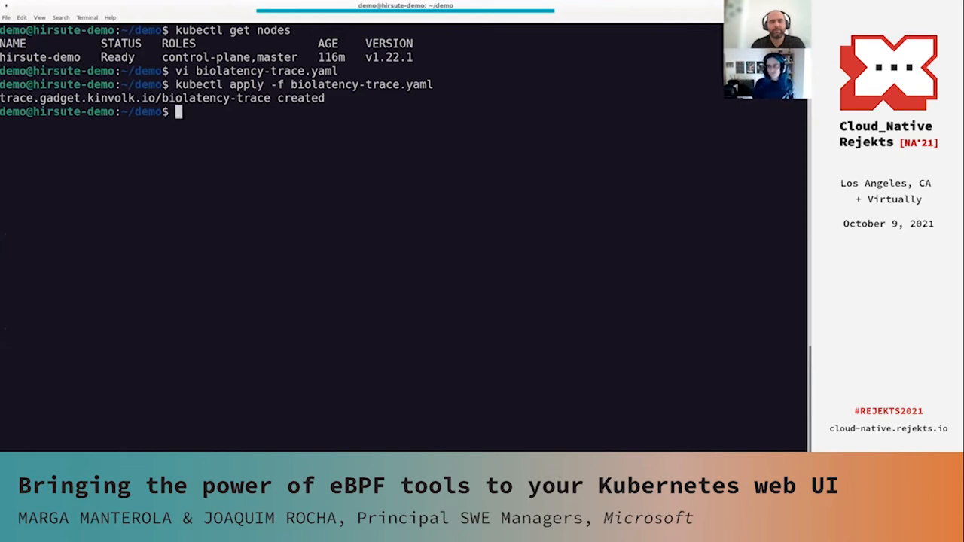
key("ctrl+r")
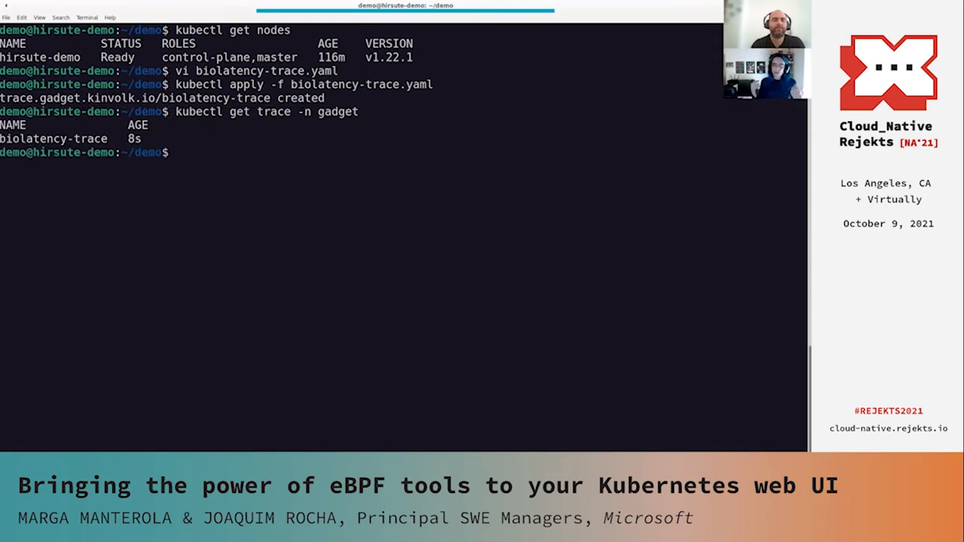
type("cat biolatency-trace.yaml")
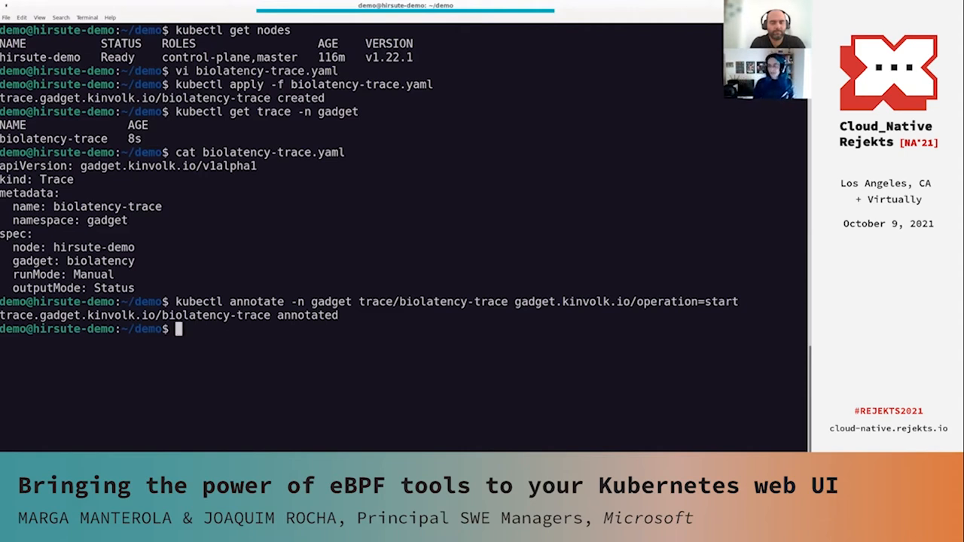
Annotate trace/biolatency-trace with operation=stop and begin typing kubectl describe for it.
type("kubectl annotate -n gadget trace/biolatency-trace gadget.kinvolk.io/operation=sta")
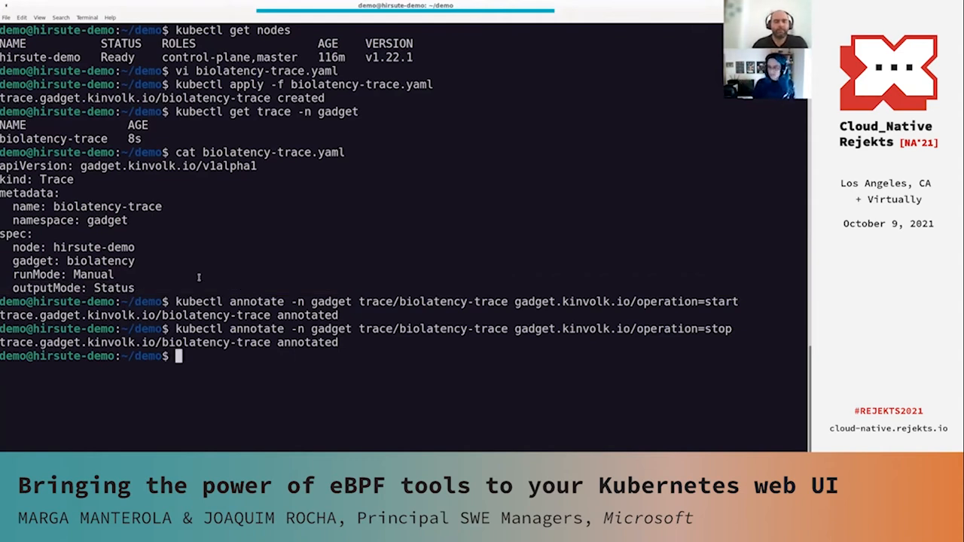
type("kubectl describe -n")
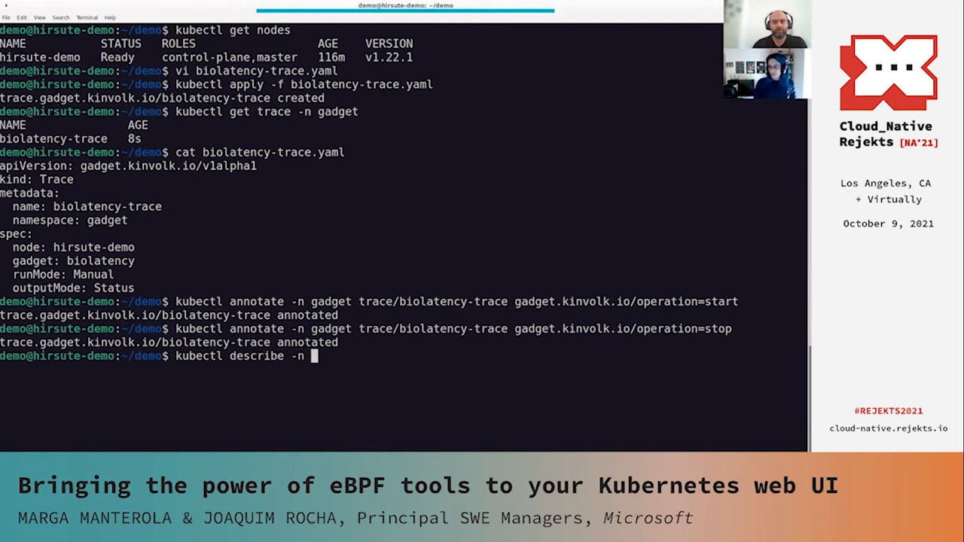
type("gadget trace/biolatency-trace |")
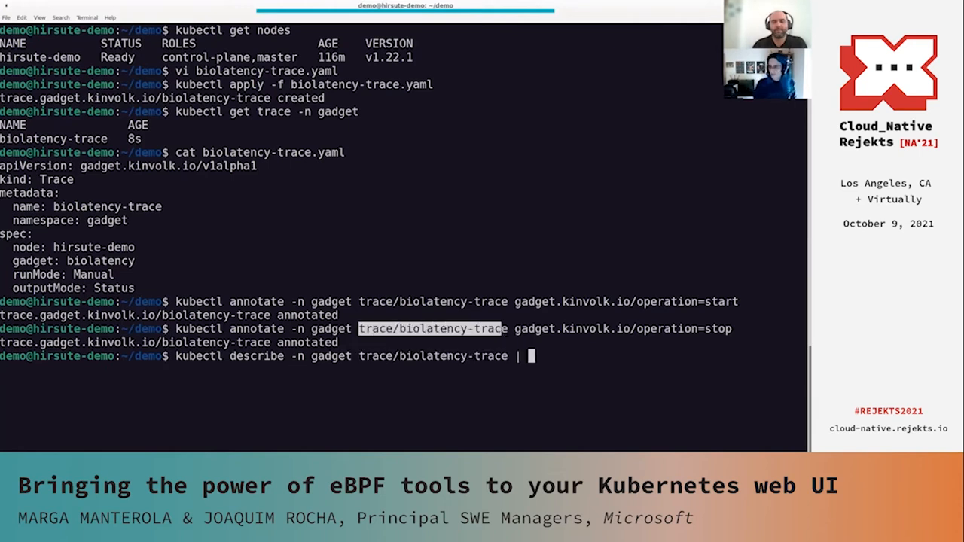
Show the biolatency histogram in less, then quit the pager.
key("Return")
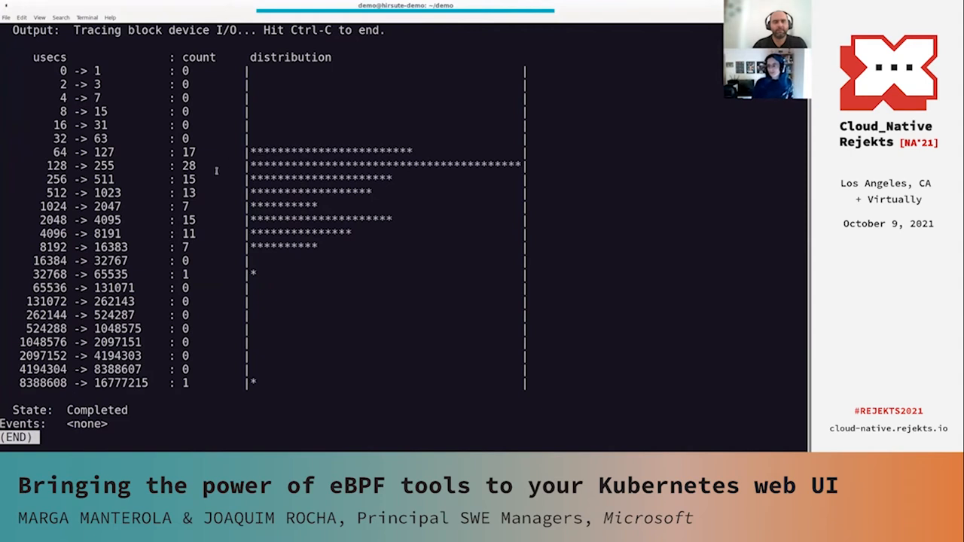
mouse_move(200, 223)
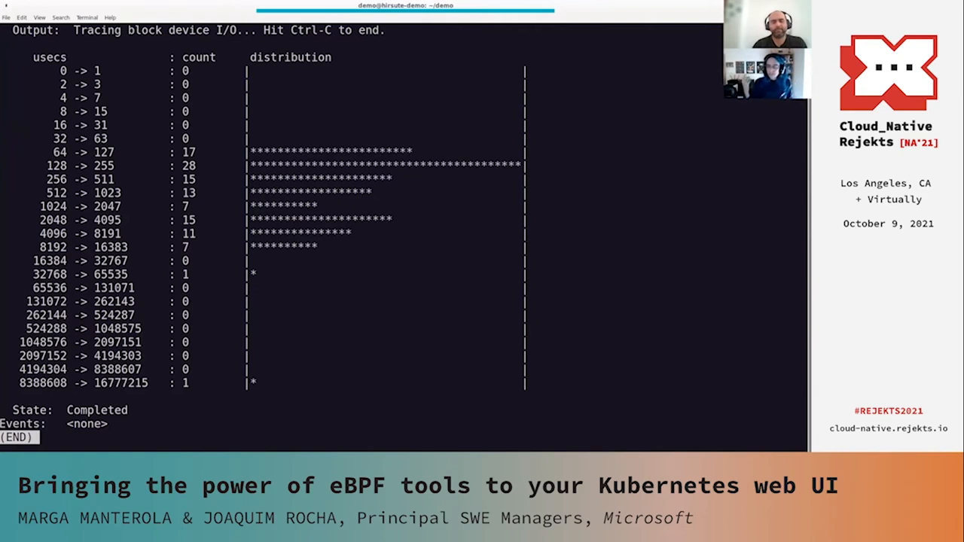
key("q")
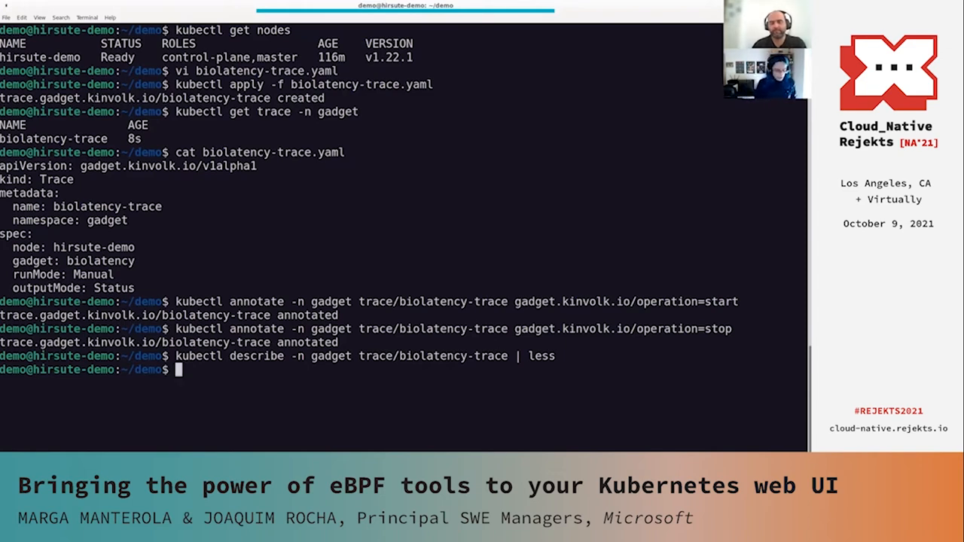
type("vi")
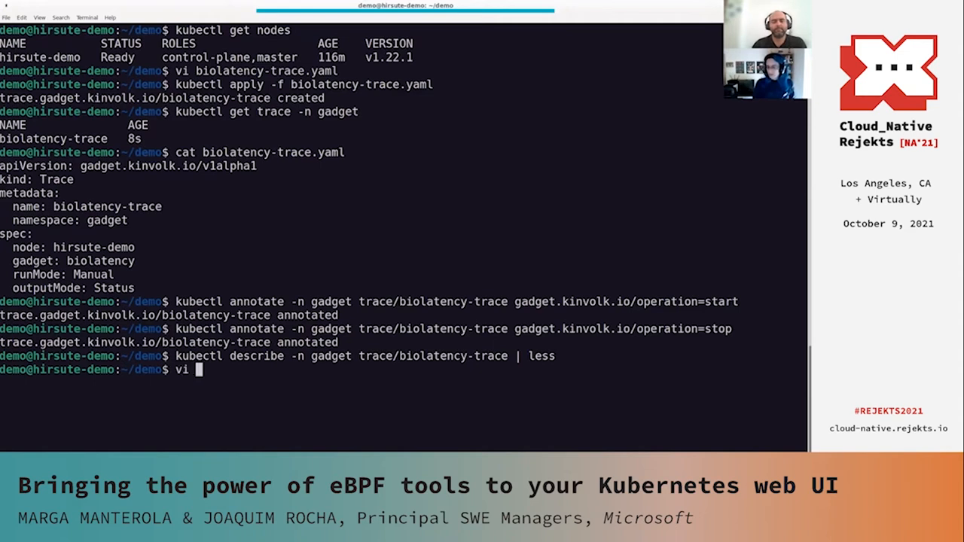
type("uwsgi-trace.yaml")
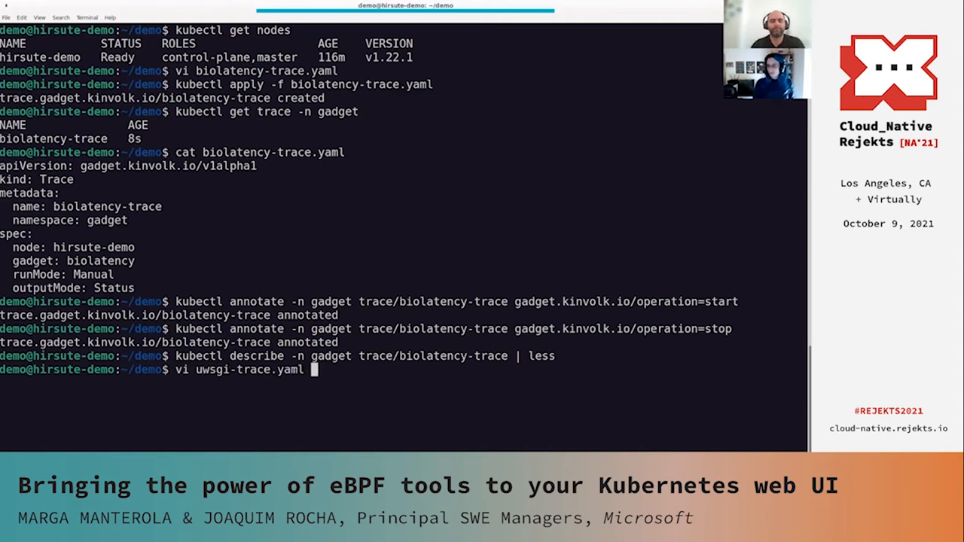
key("Enter")
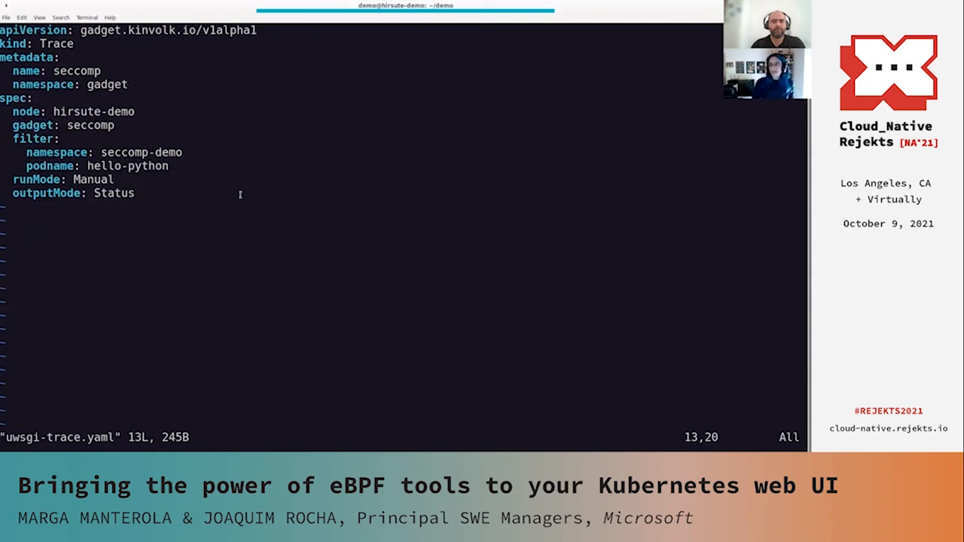
double_click(90, 125)
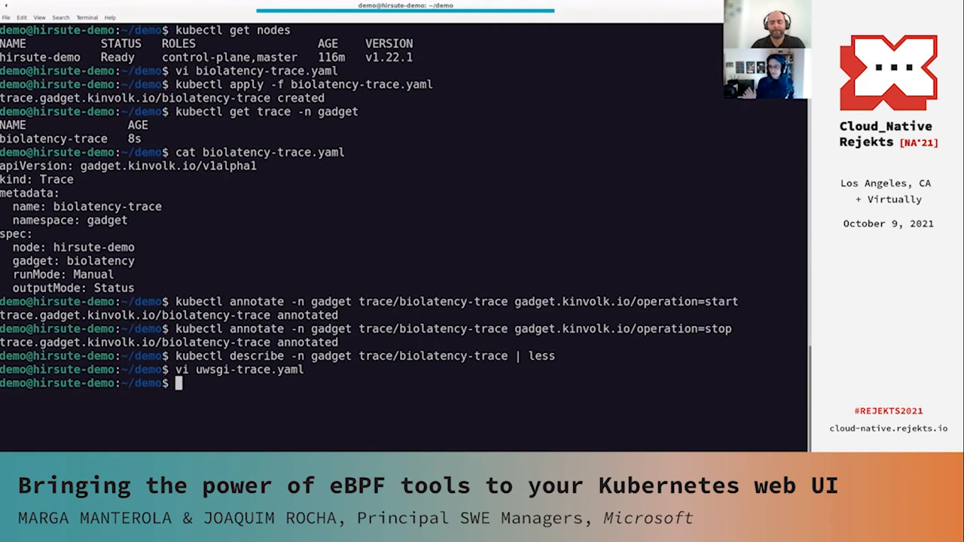
Apply uwsgi-trace.yaml to create the seccomp trace, then run minikube service list.
type("kubectl a")
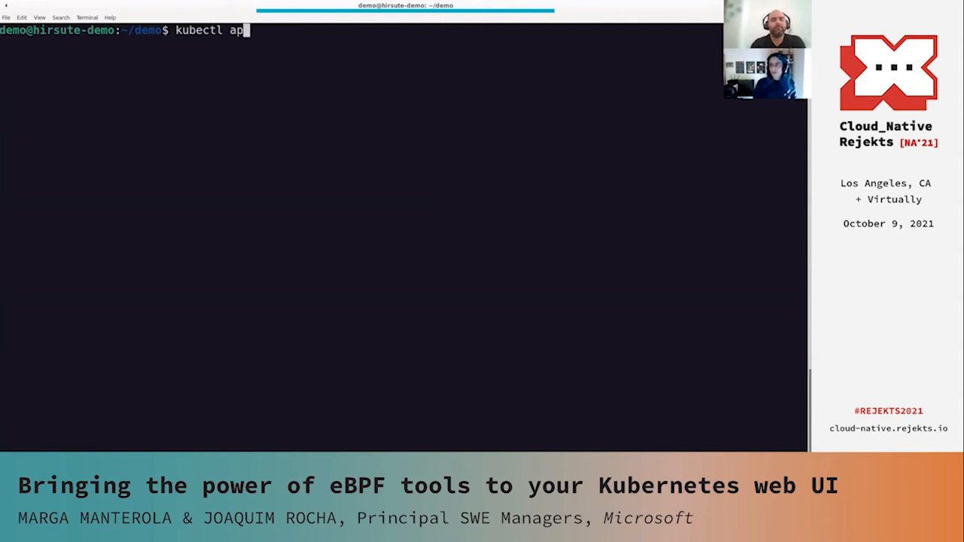
type("ply -f uwsgi")
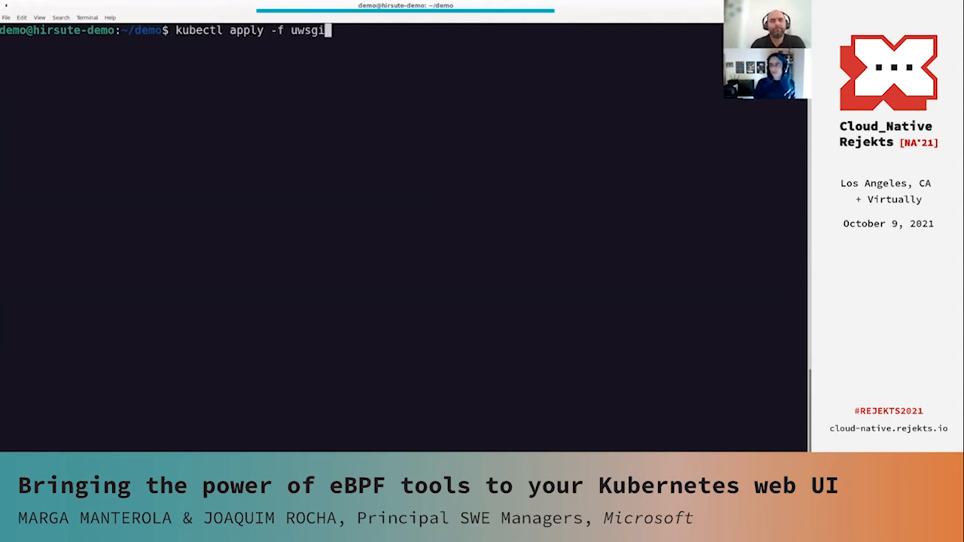
type("-trace.yaml")
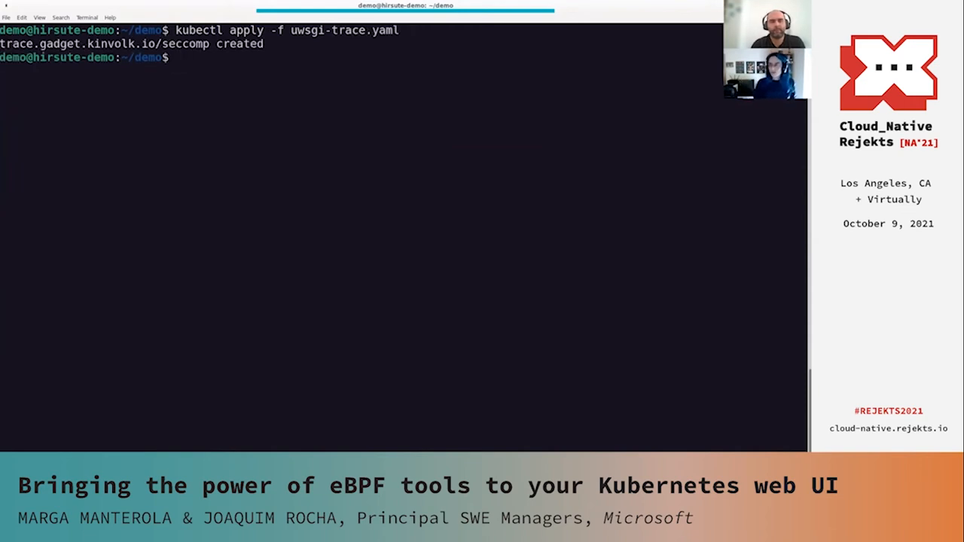
type("mini")
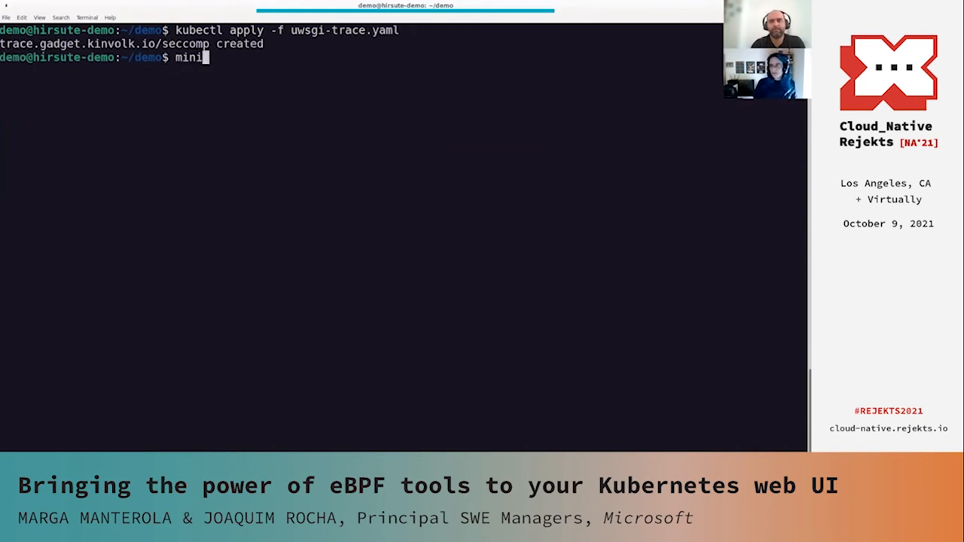
type("kube service list")
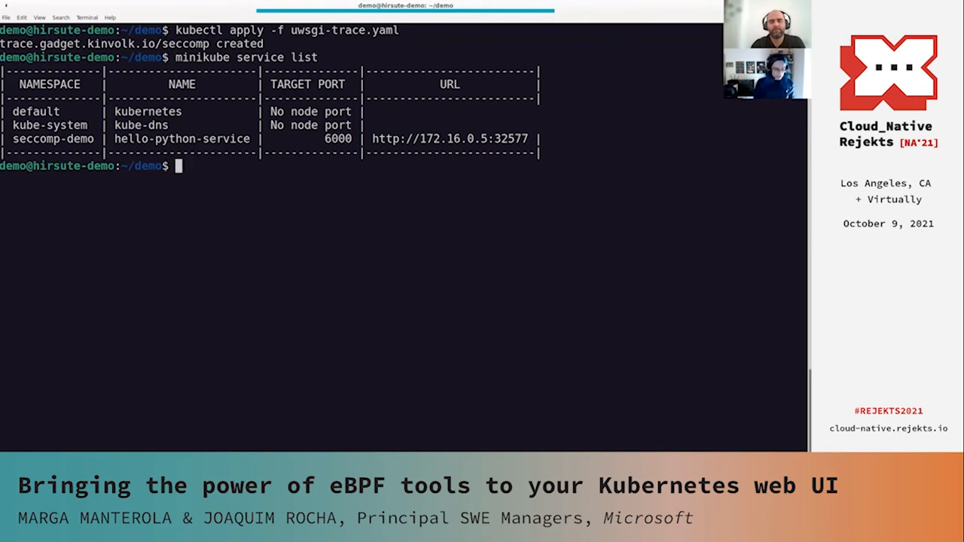
Recall and run the operation=start annotate command, then curl the copied hello-python-service URL.
key("Ctrl+r")
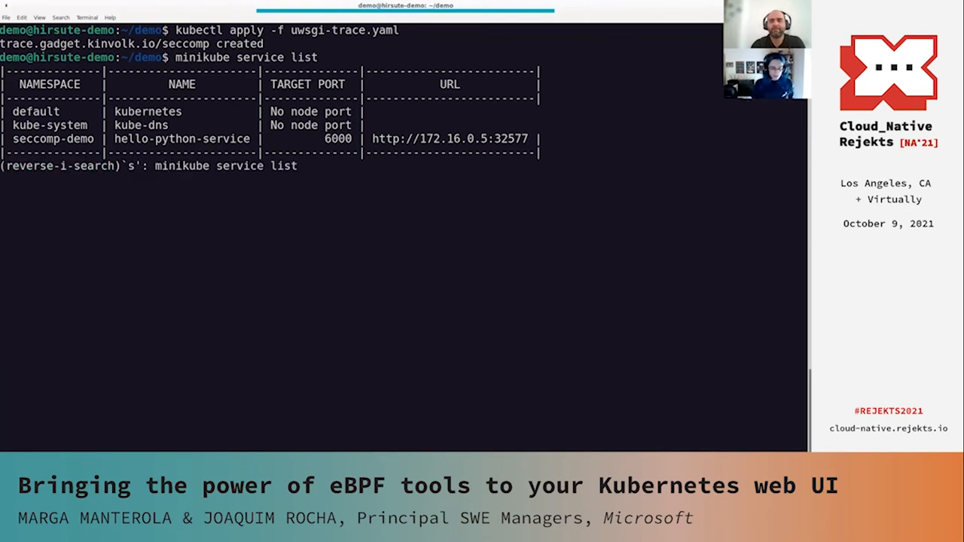
type("start")
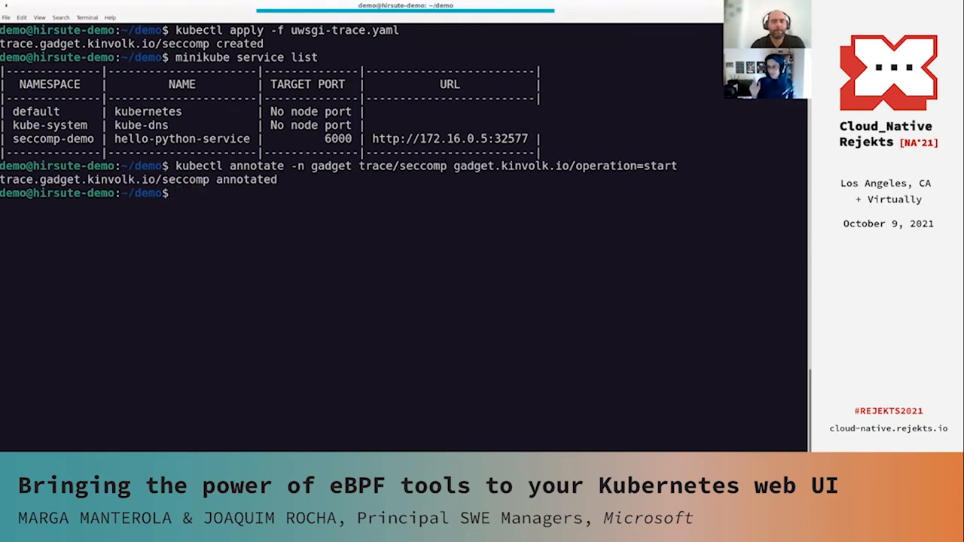
type("curl")
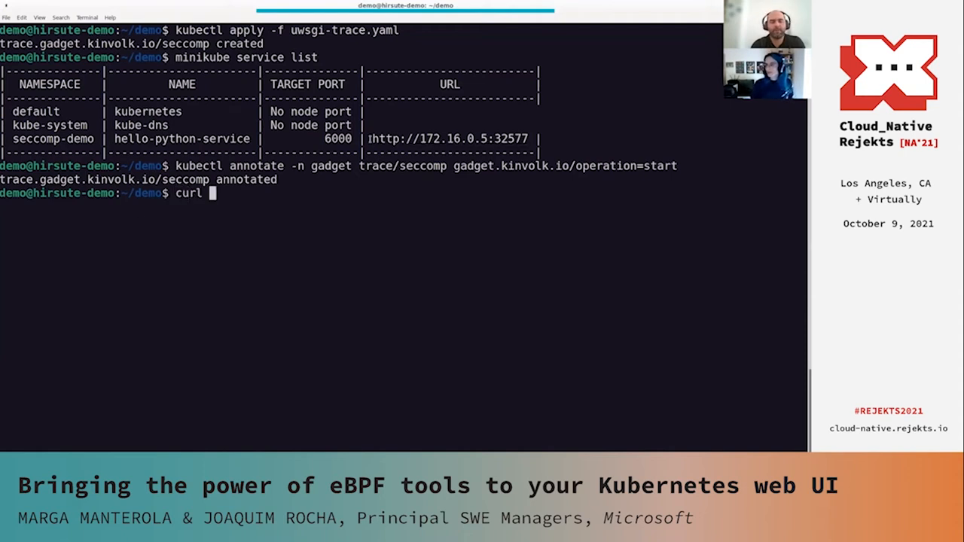
left_click_drag(370, 138, 529, 138)
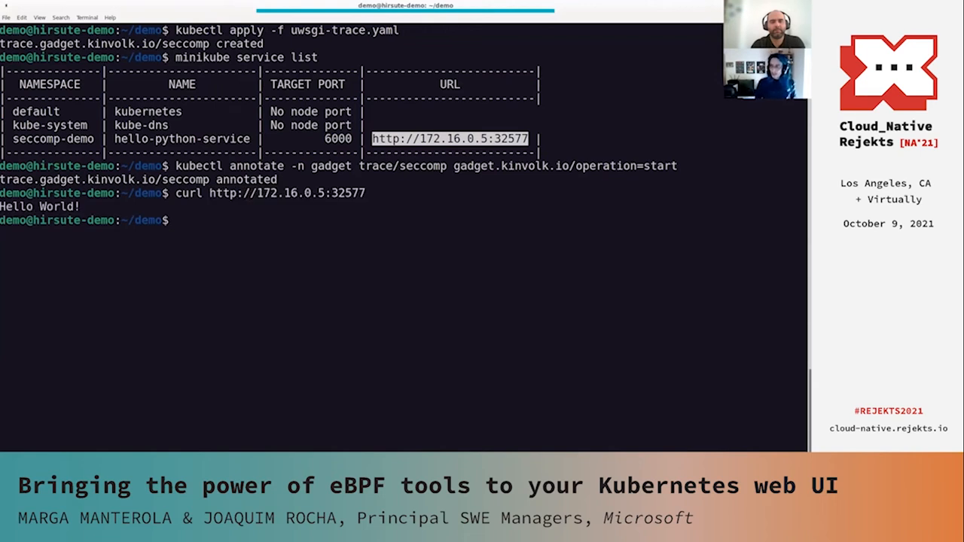
Annotate trace/seccomp in the gadget namespace with operation=generate.
type("kubectl annotate -n gadget trace/seccomp gadget.kinvolk.io/operation=start")
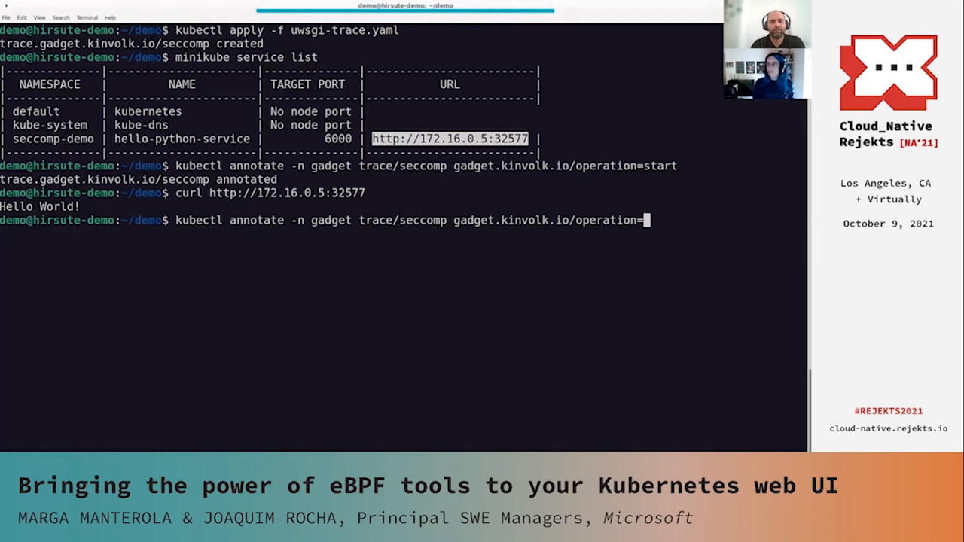
type("ge")
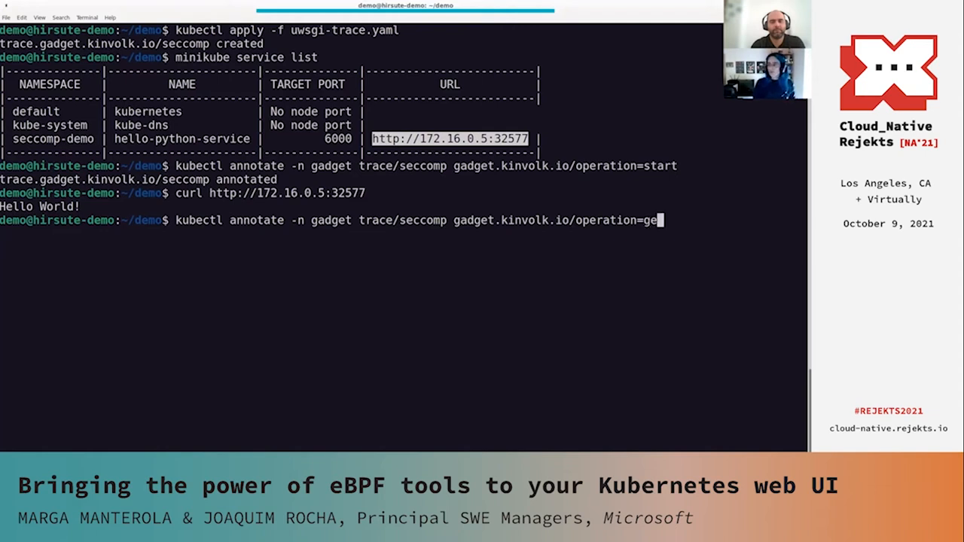
type("nerate")
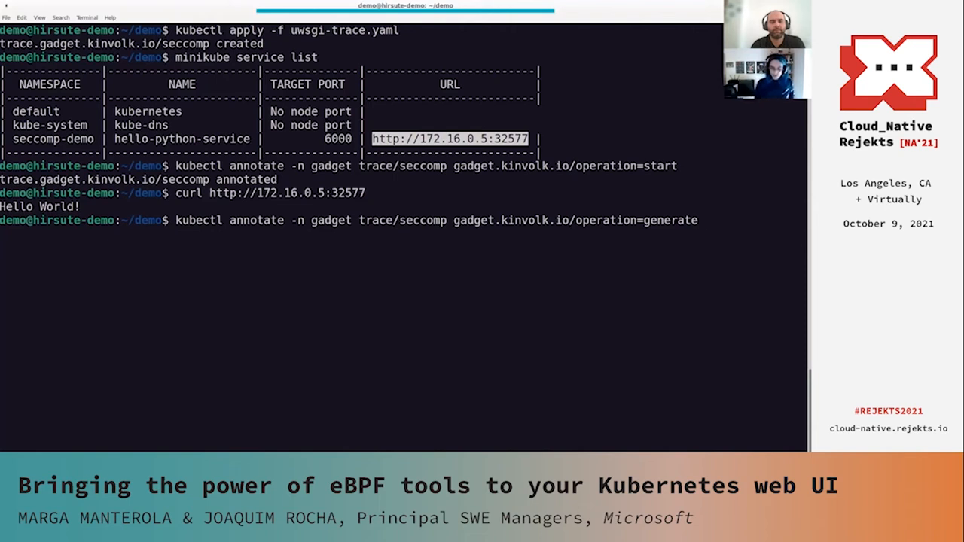
key("Return")
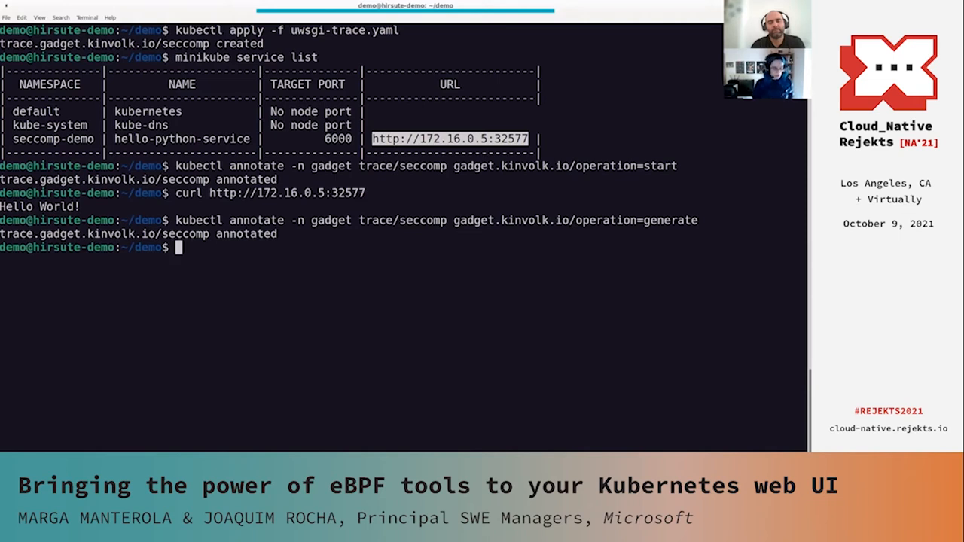
type("kubectl describe -n gadget trace/biolatency-trace | less")
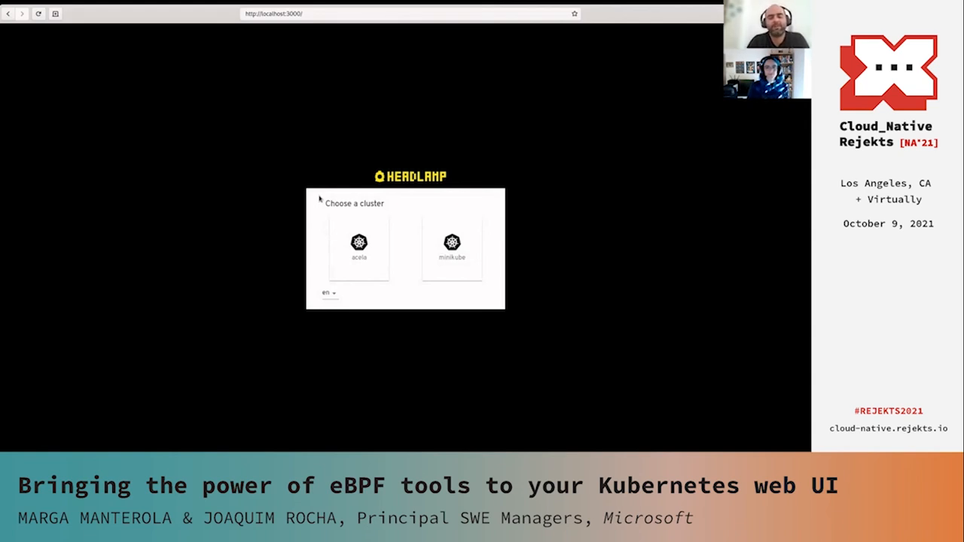
mouse_move(503, 274)
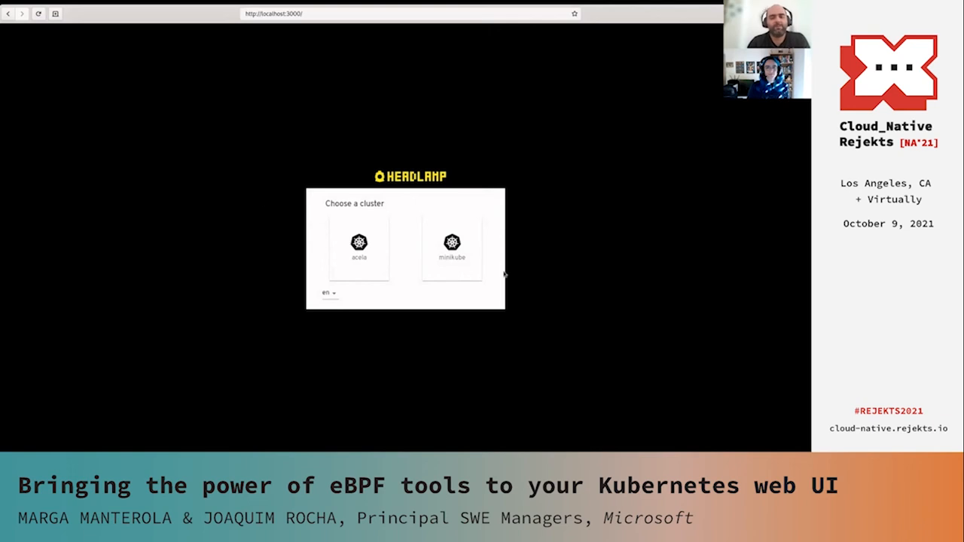
mouse_move(453, 267)
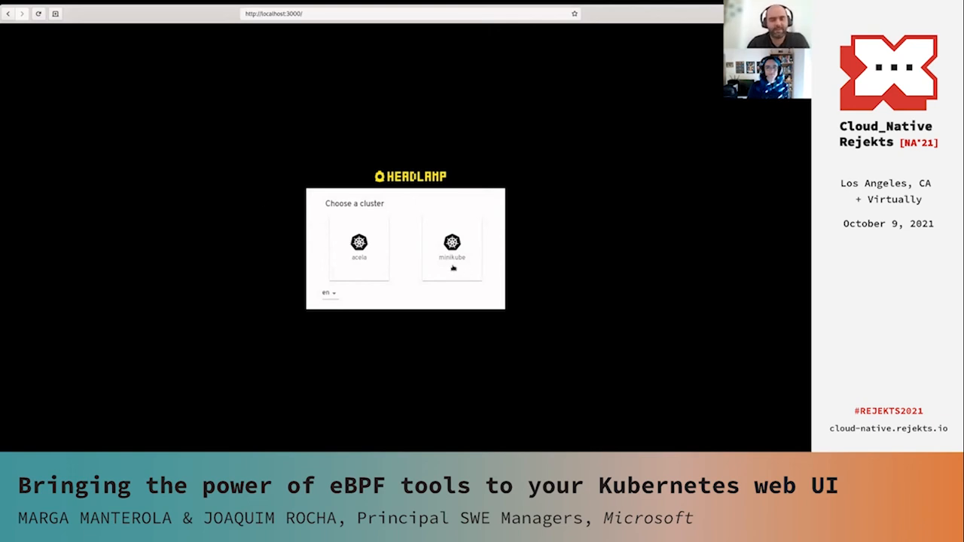
mouse_move(373, 260)
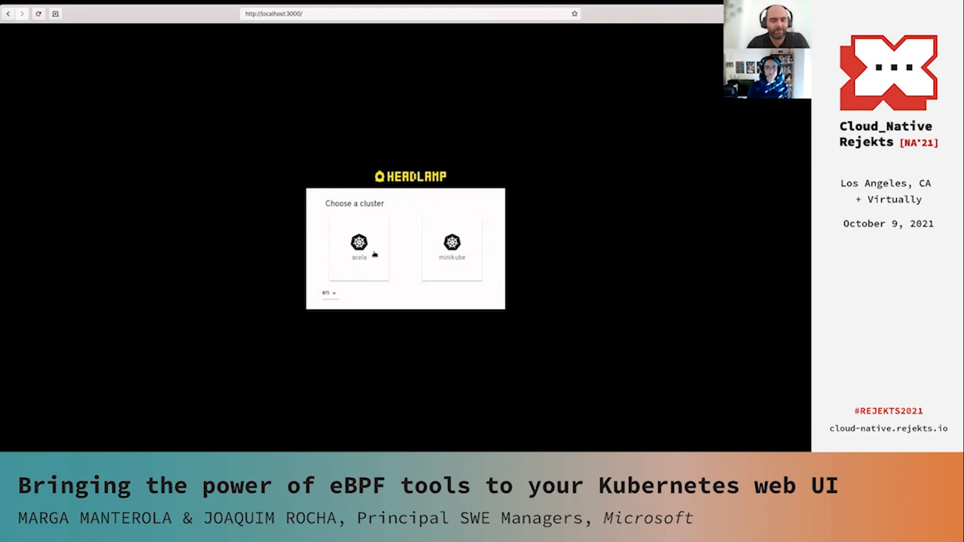
Open the acela cluster, expand the sidebar, and go to the Workloads pods list.
left_click(359, 243)
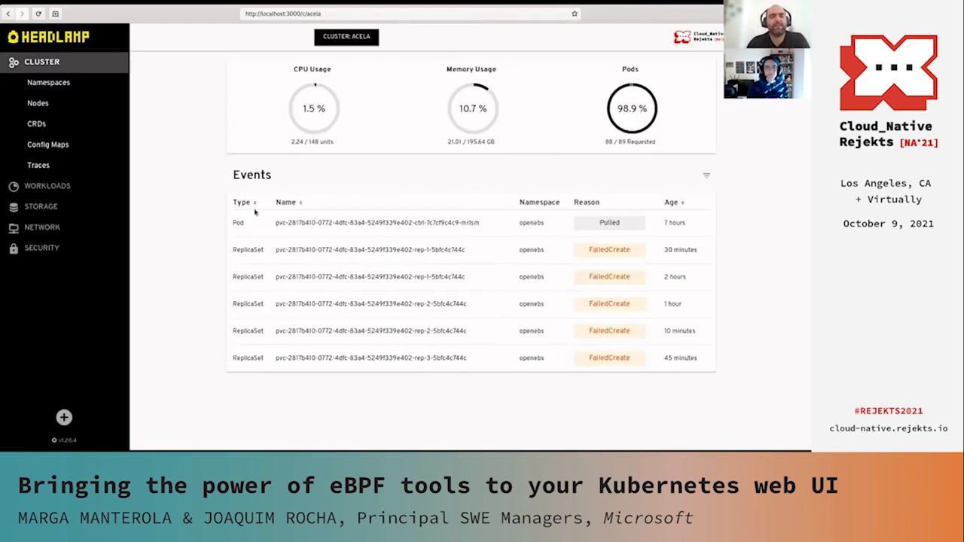
mouse_move(151, 96)
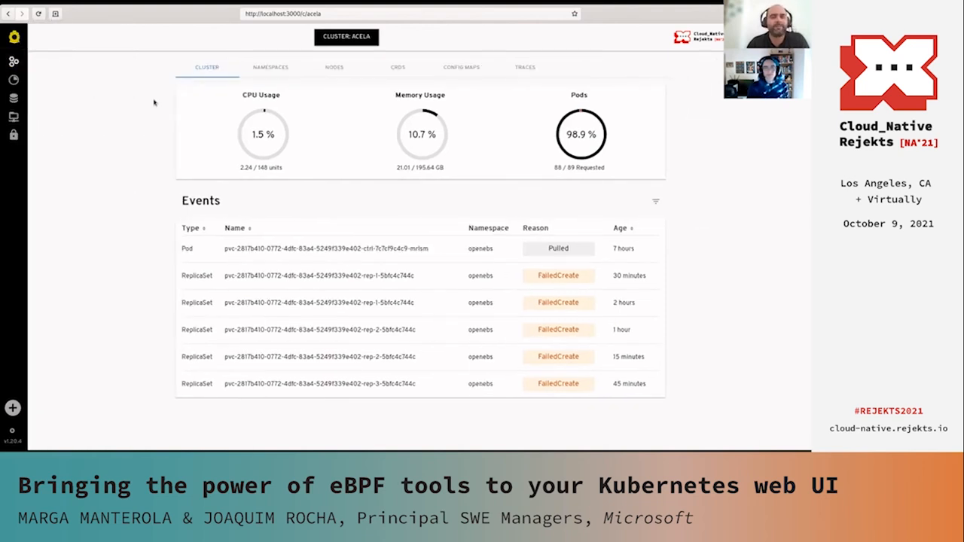
left_click(13, 36)
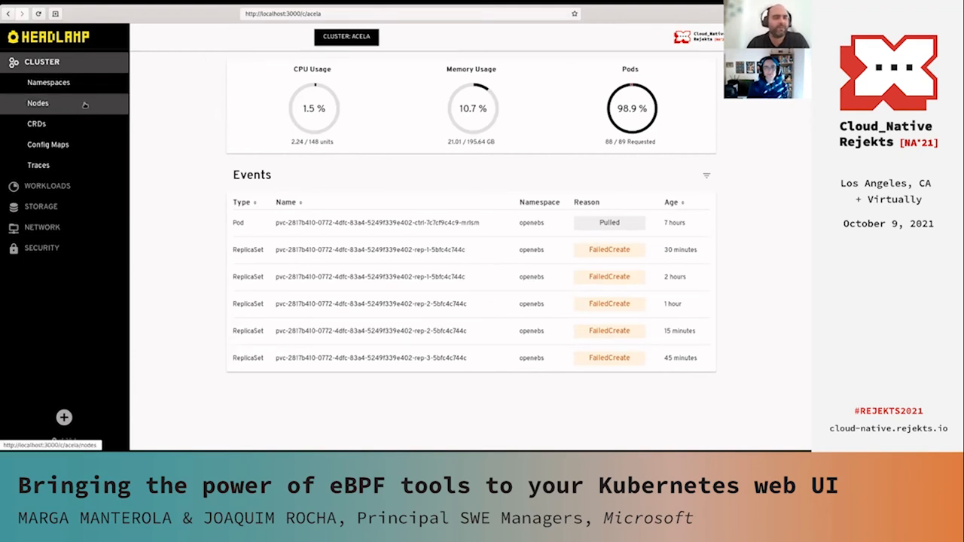
left_click(38, 103)
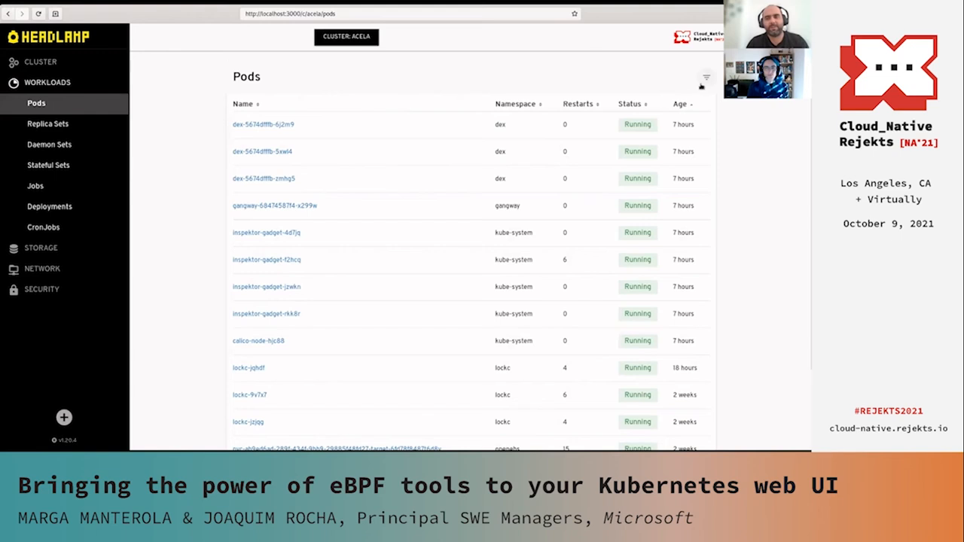
Filter pods by search and the dex namespace, then show all Replica Sets unfiltered.
left_click(706, 78)
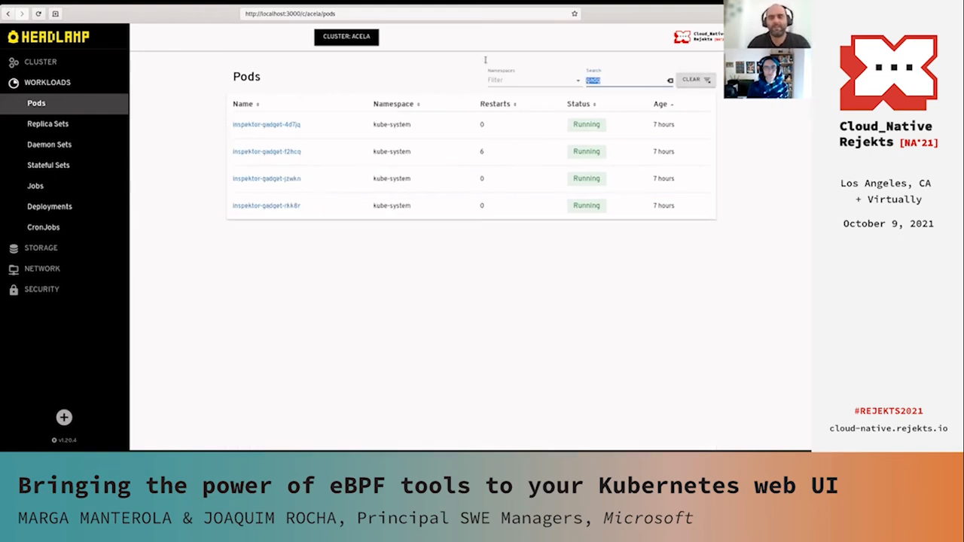
left_click(670, 80)
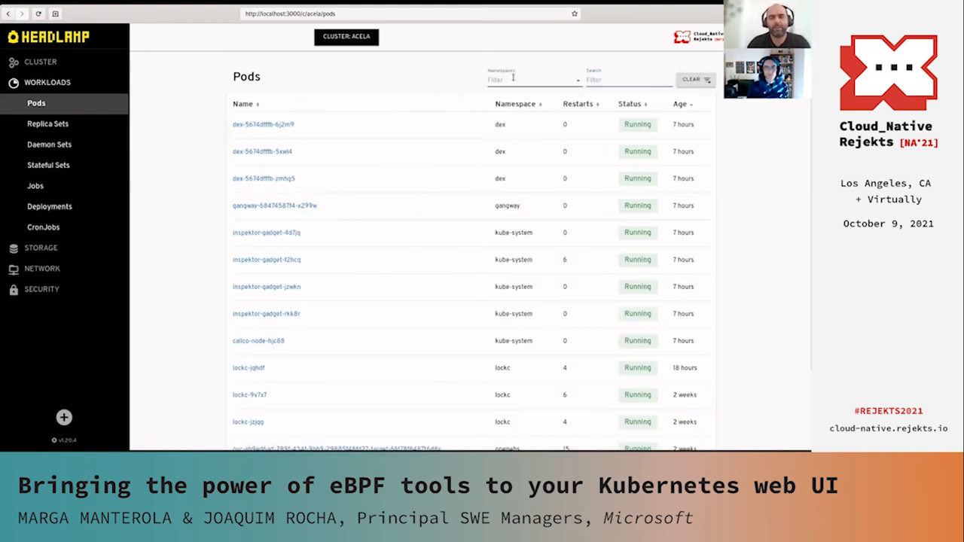
left_click(532, 79)
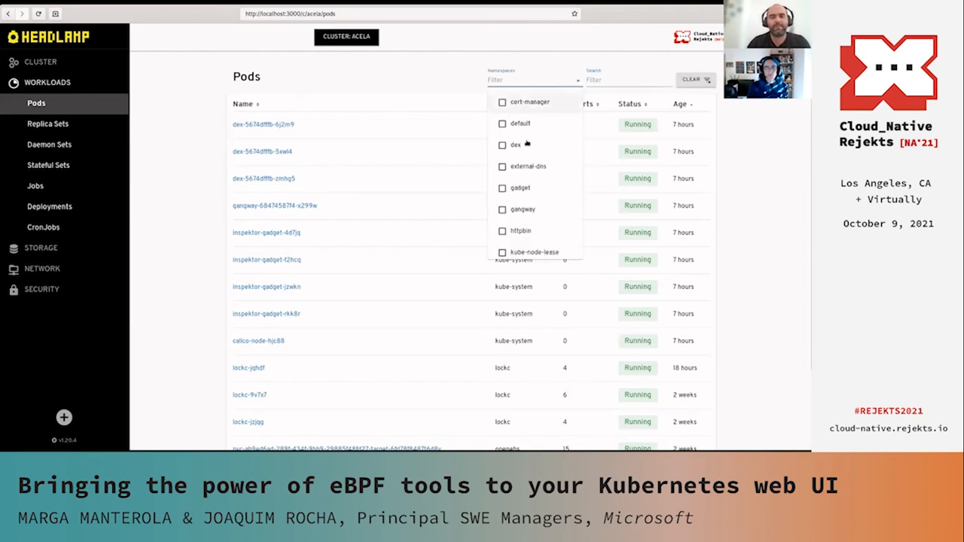
left_click(502, 144)
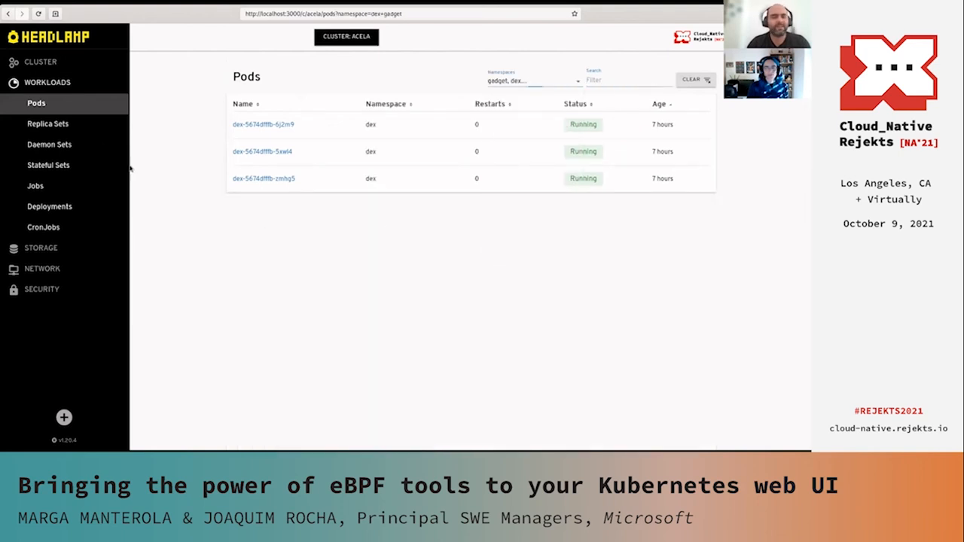
left_click(48, 124)
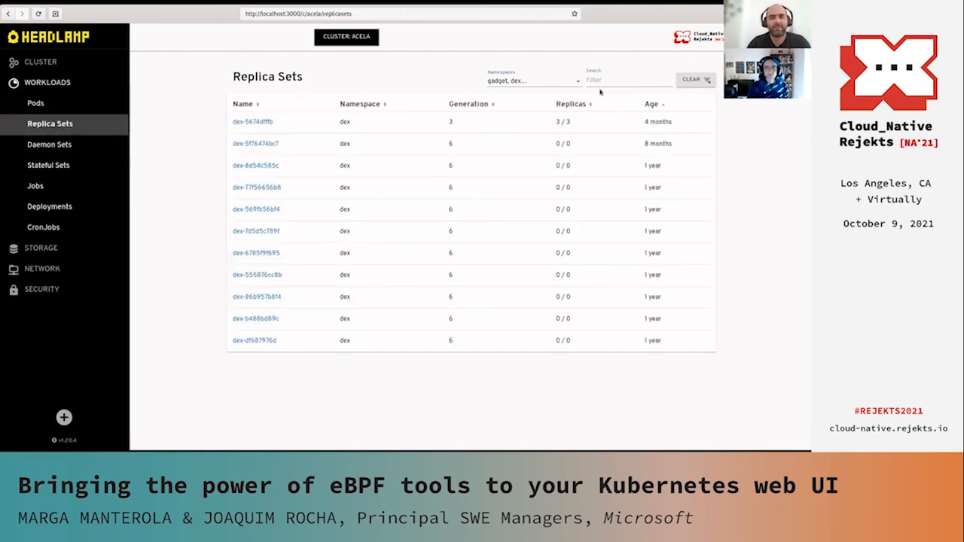
left_click(531, 80)
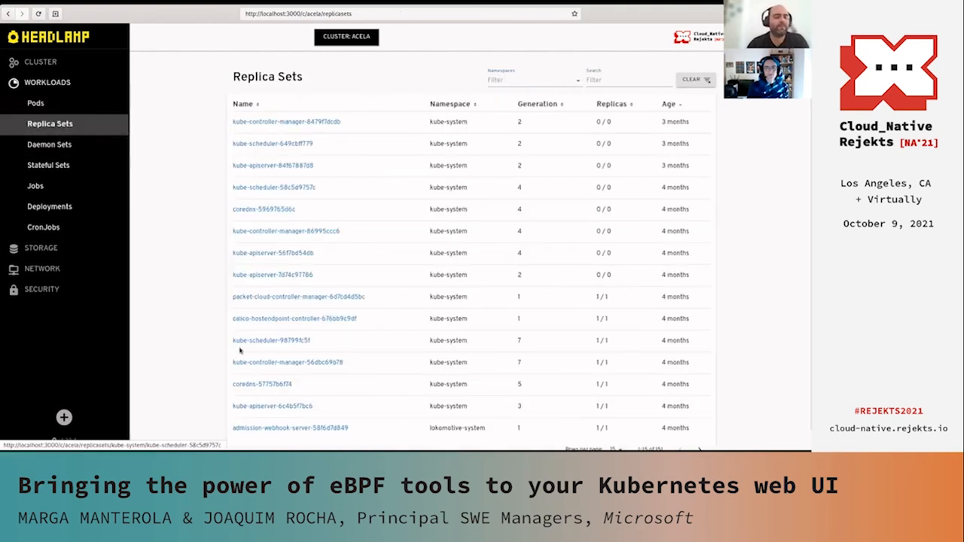
left_click(63, 418)
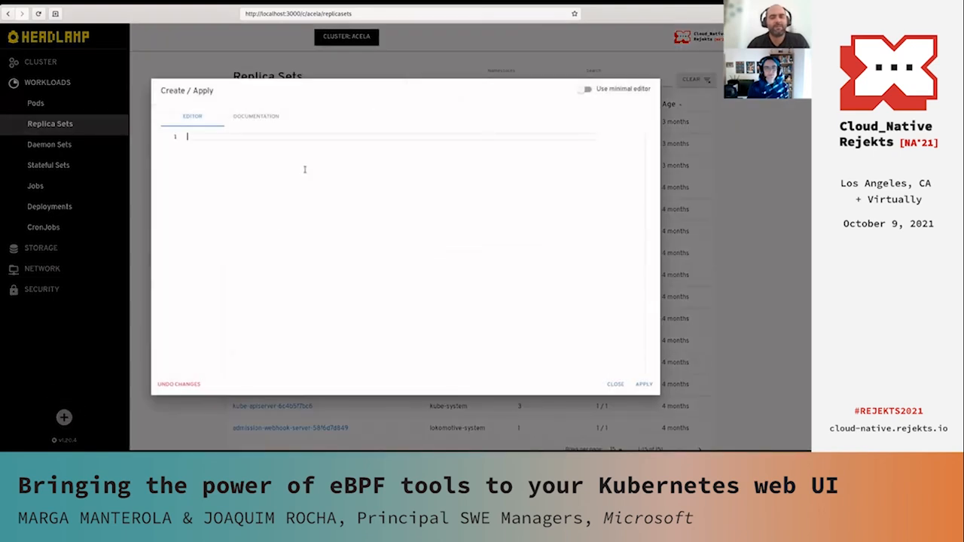
mouse_move(213, 141)
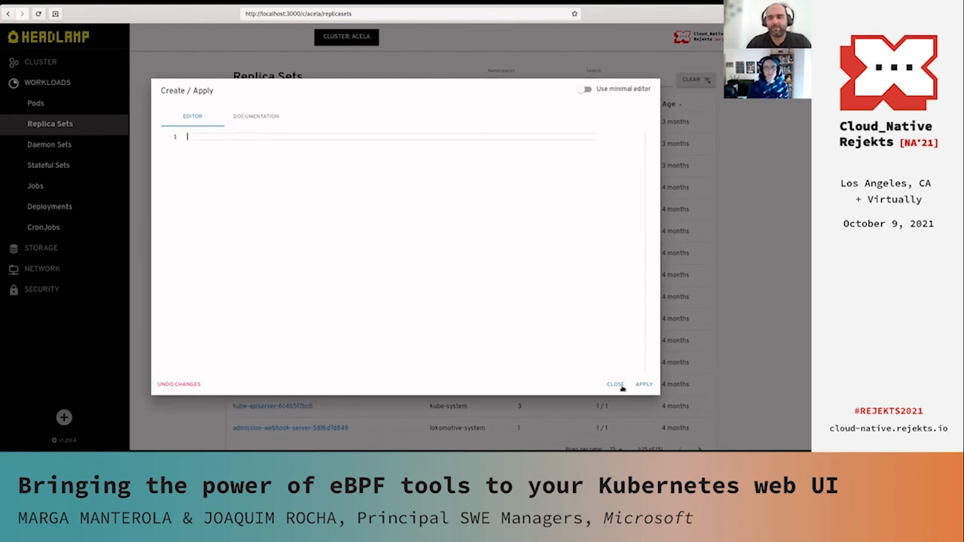
left_click(614, 384)
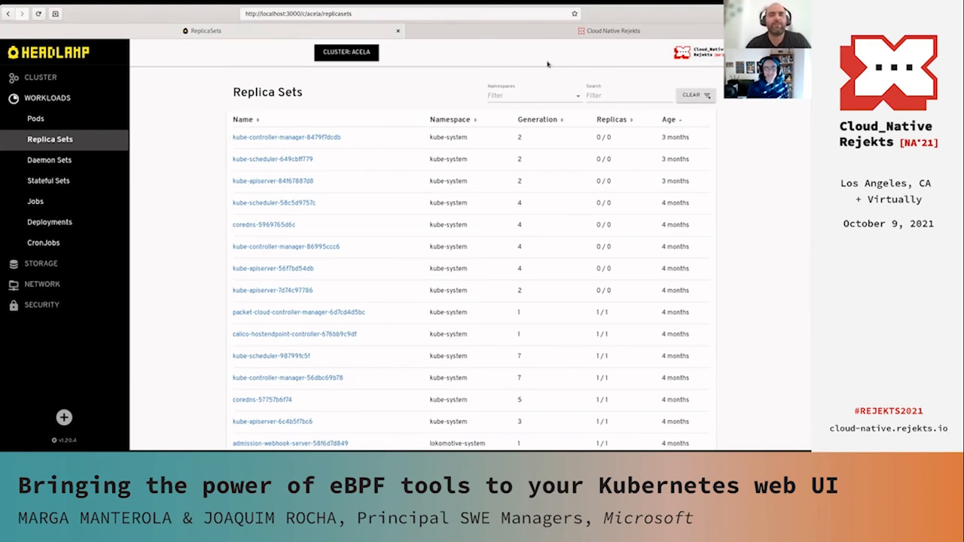
mouse_move(626, 65)
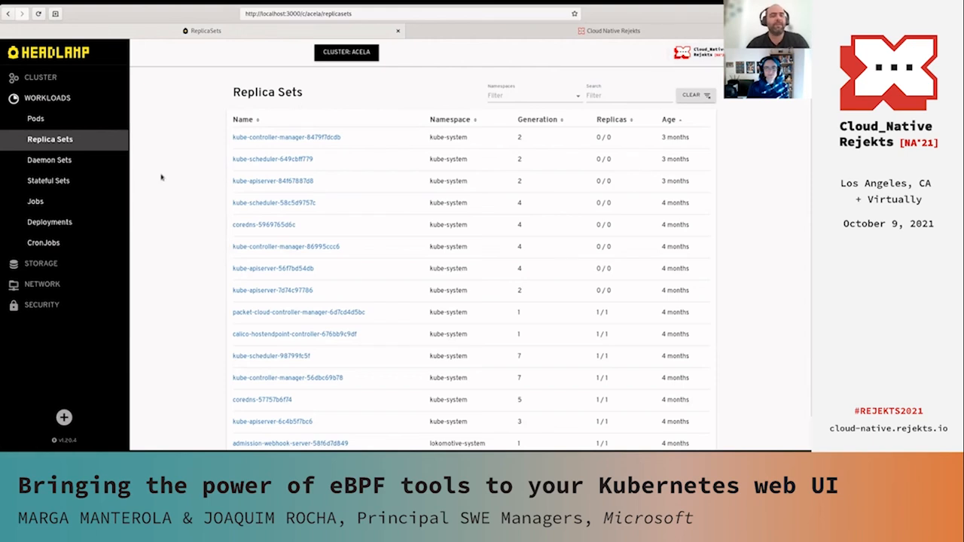
From the Pods list, open the openebs pvc-ab9ed6ad target pod's detail page.
left_click(36, 119)
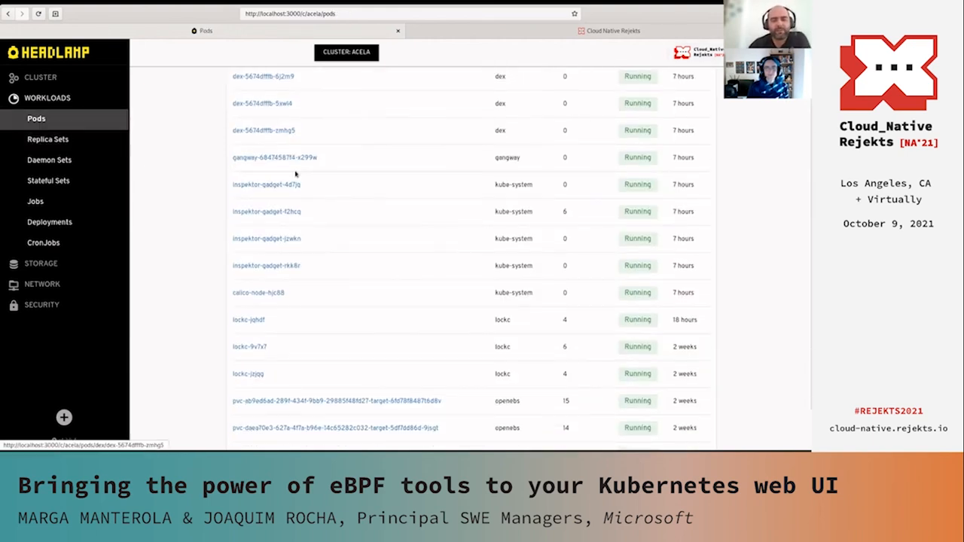
mouse_move(362, 405)
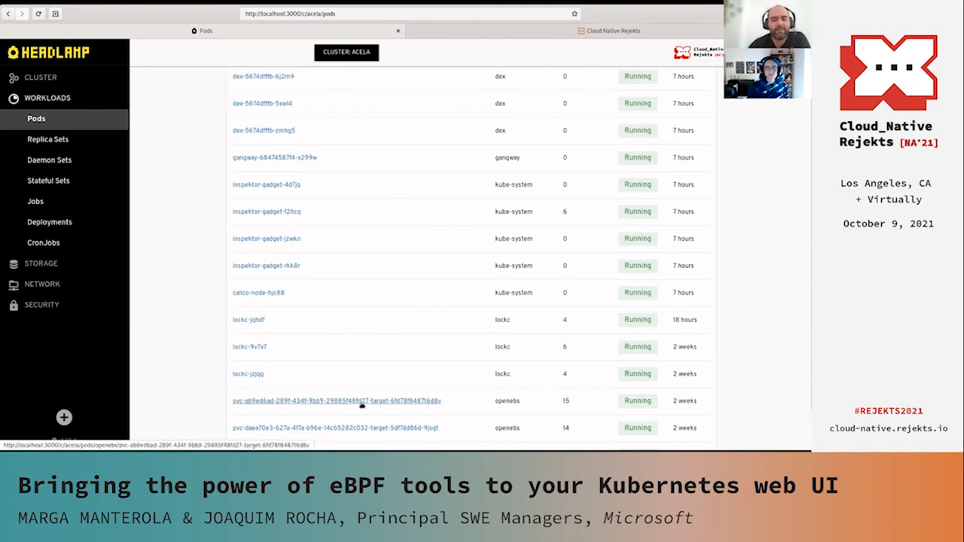
left_click(332, 401)
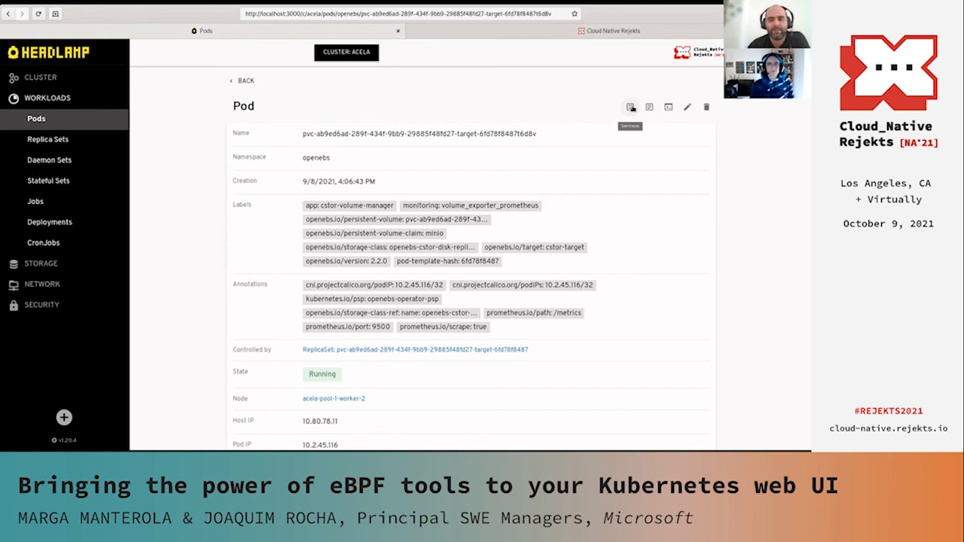
View and close the pod's live syscall trace, then return to the acela cluster overview.
left_click(630, 106)
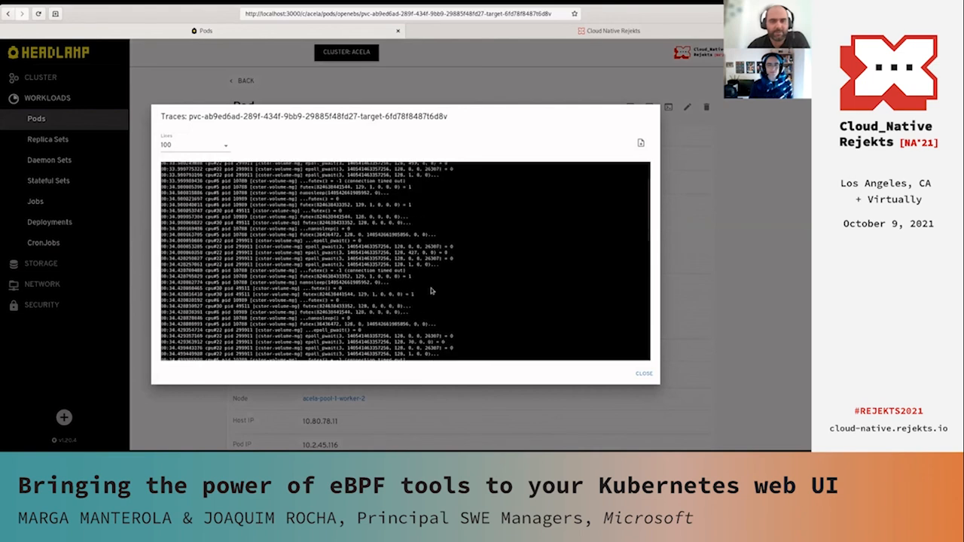
left_click(644, 373)
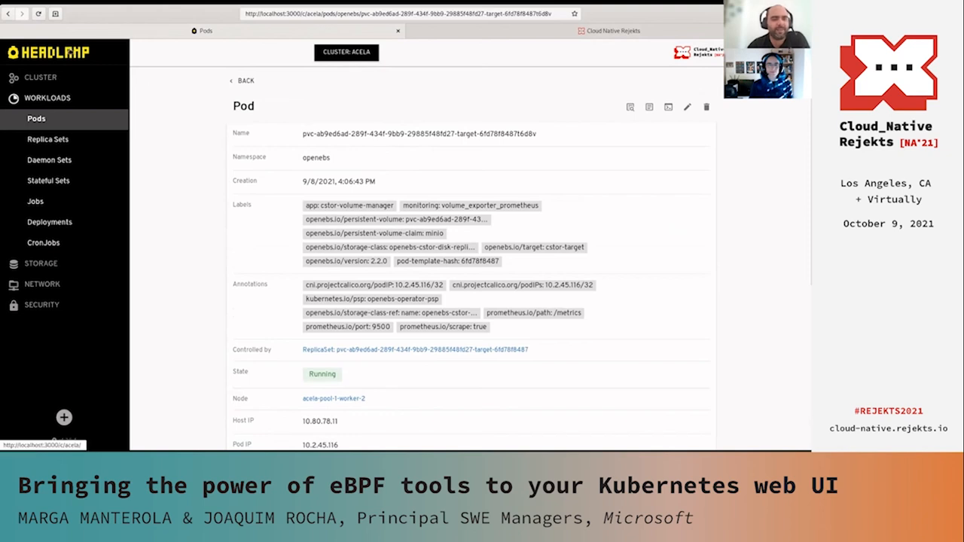
left_click(40, 77)
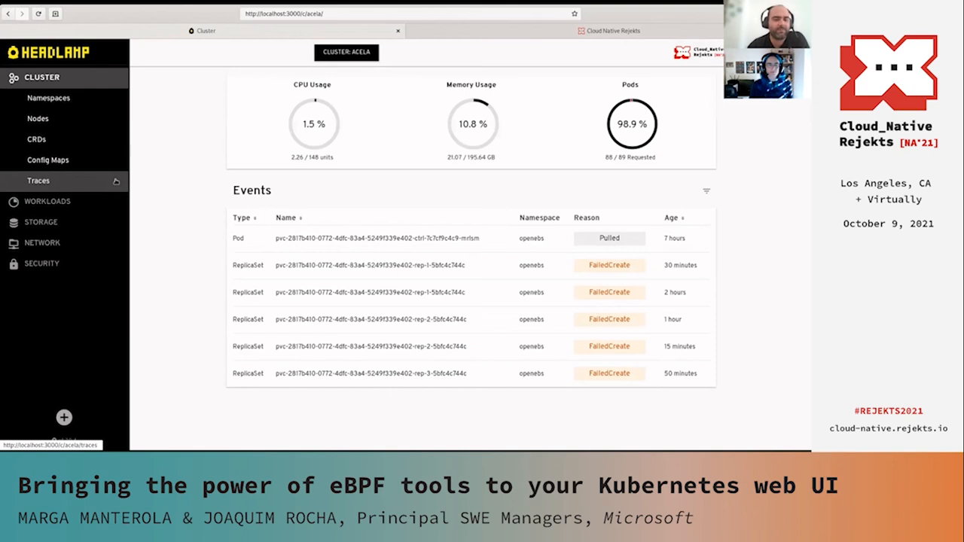
From the Traces list, view and close the cstor-pool disk replica's syscall trace output.
left_click(37, 180)
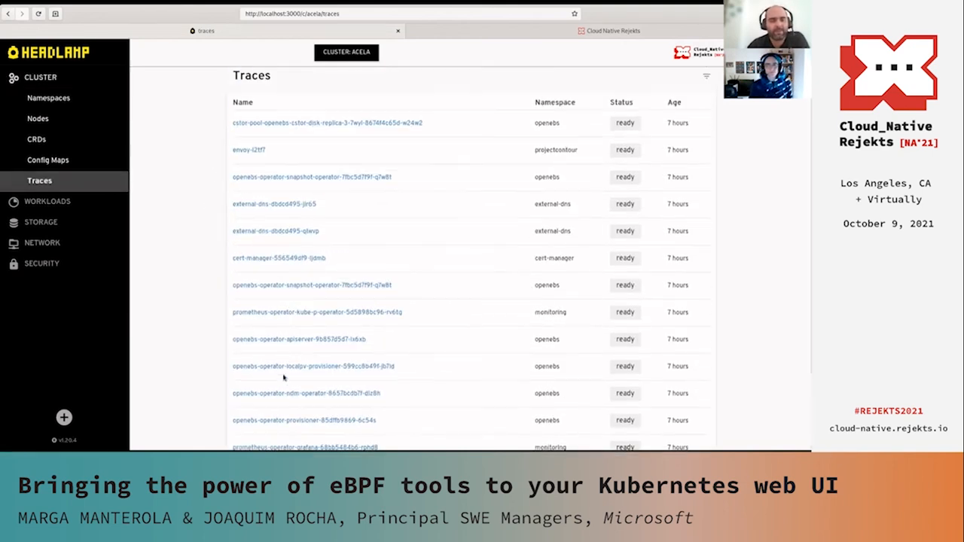
left_click(327, 123)
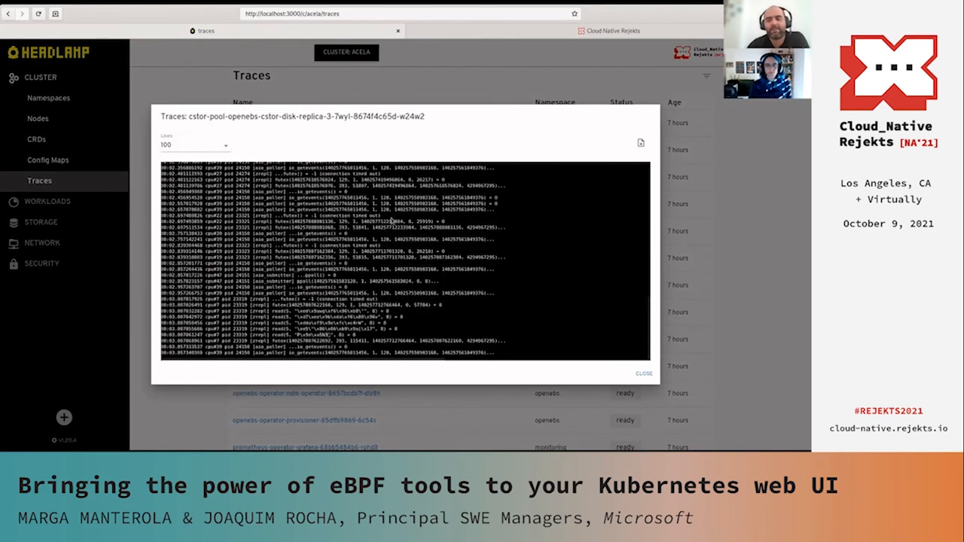
mouse_move(646, 145)
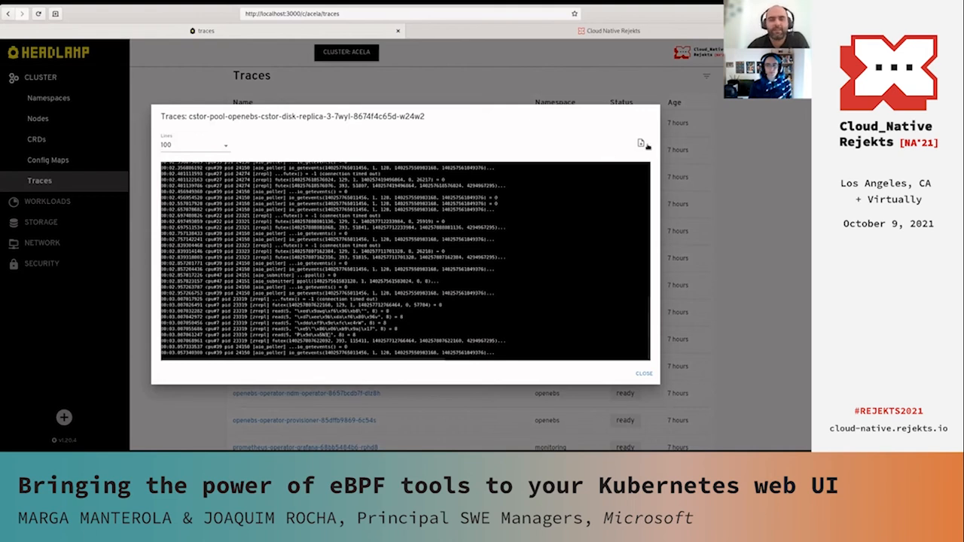
mouse_move(146, 131)
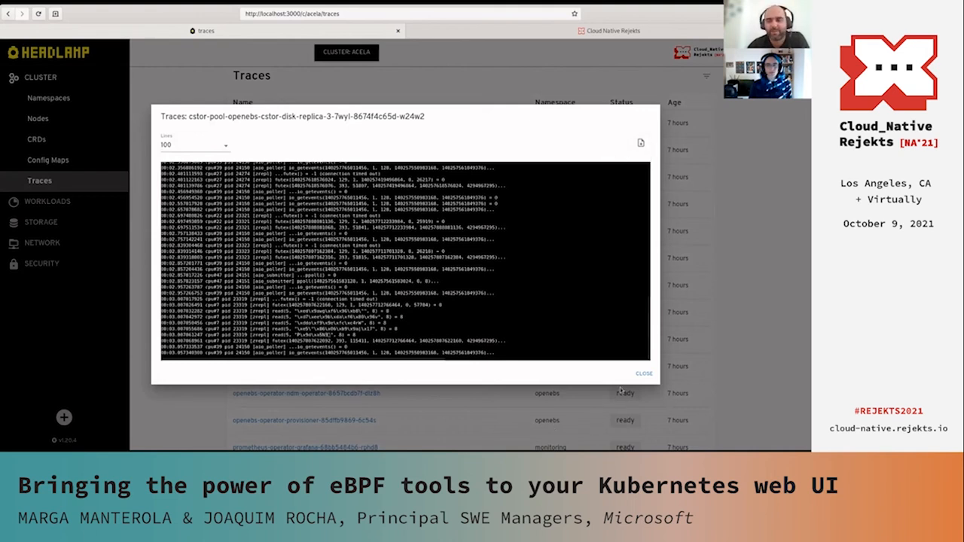
left_click(641, 373)
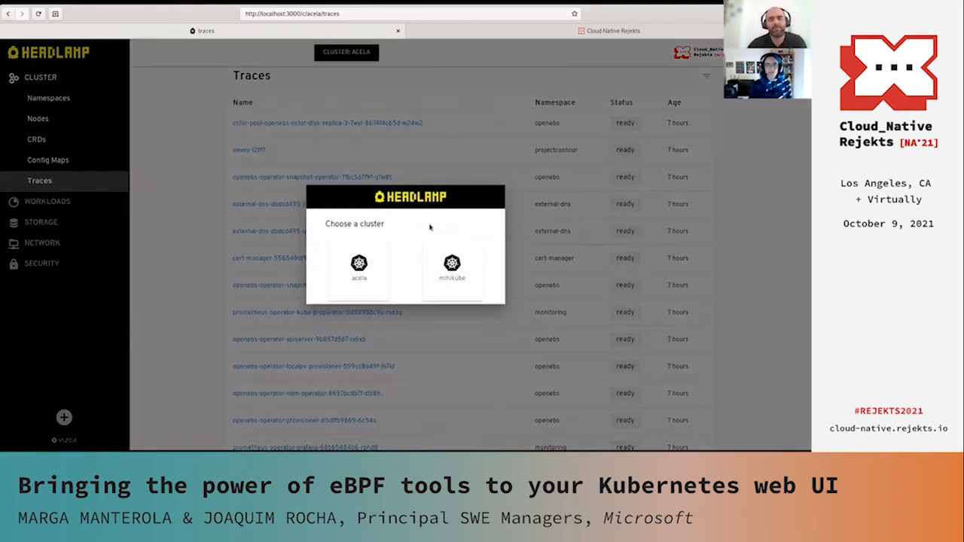
Select the minikube card in the cluster chooser to load its overview.
left_click(452, 267)
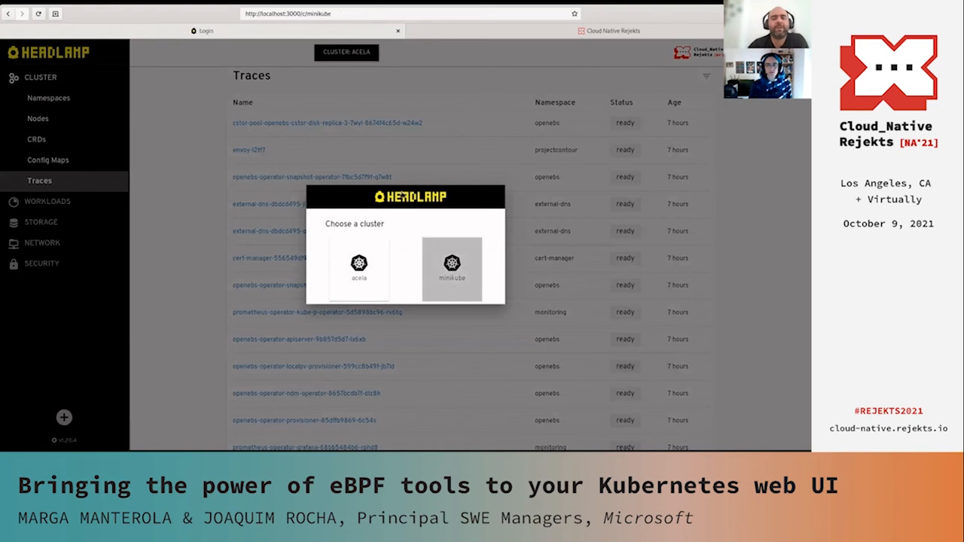
left_click(452, 268)
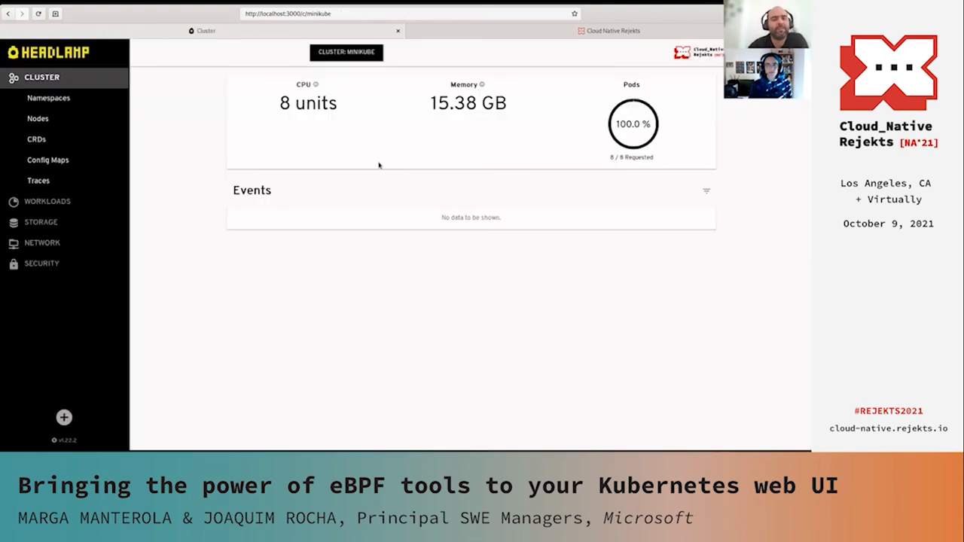
mouse_move(308, 144)
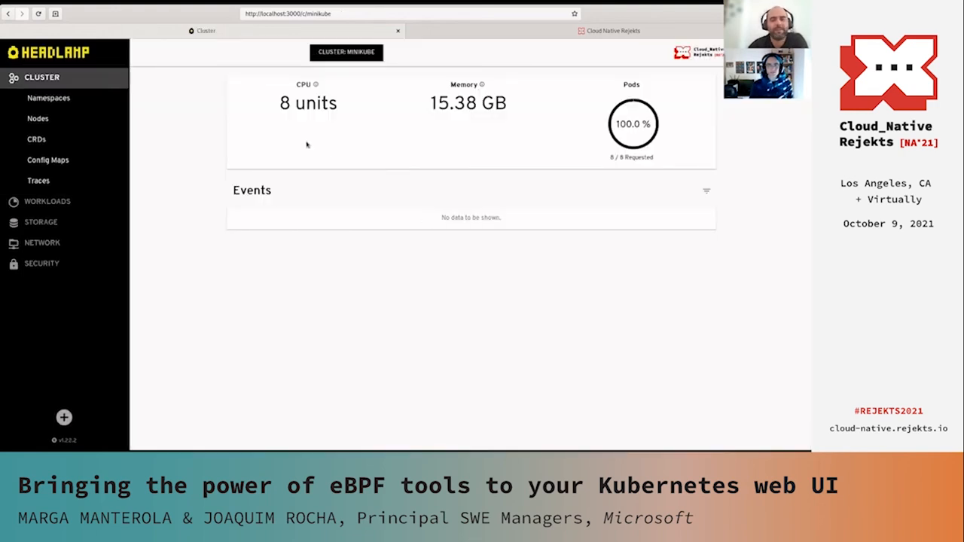
mouse_move(363, 81)
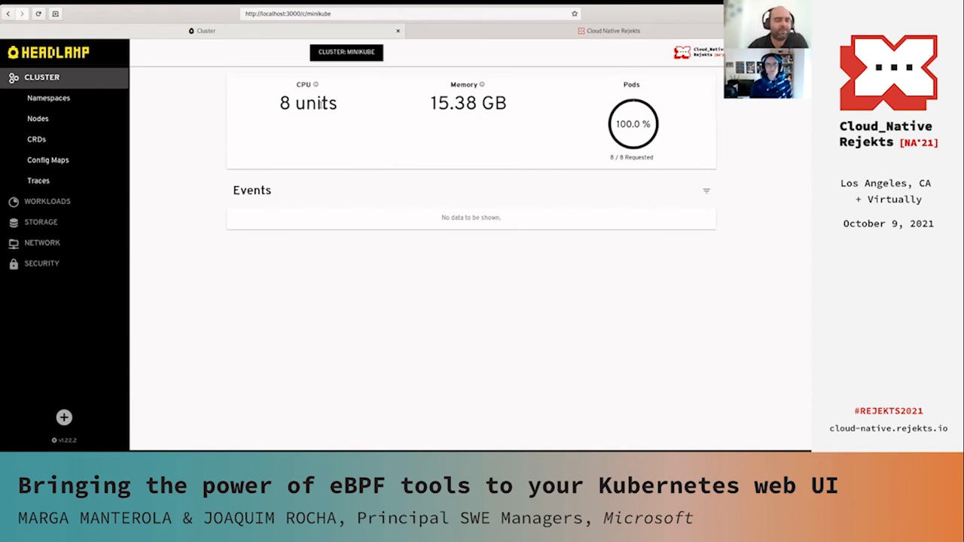
mouse_move(335, 111)
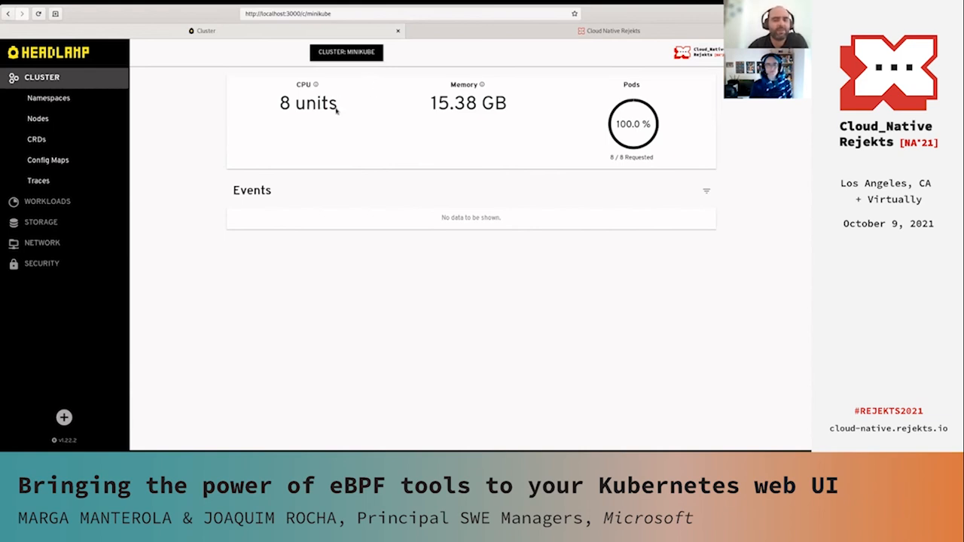
mouse_move(336, 111)
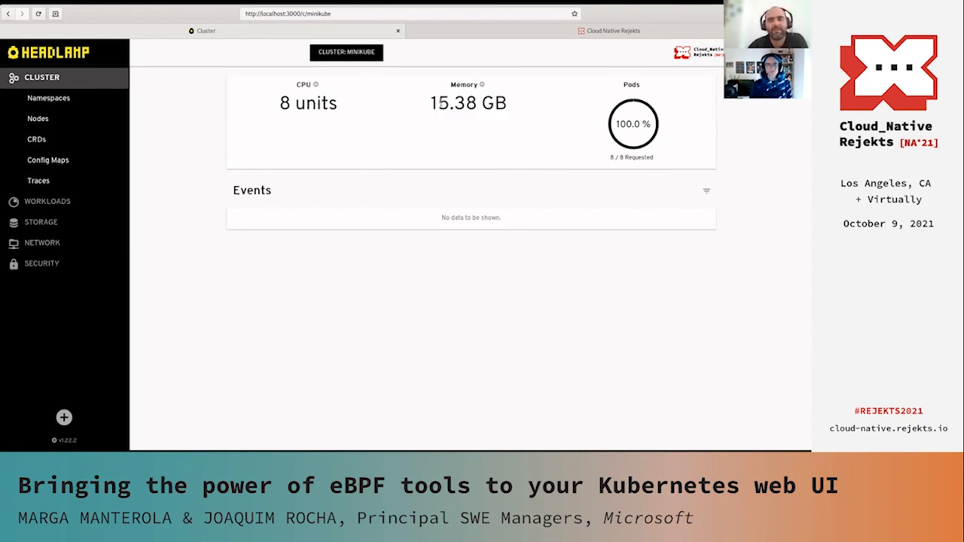
mouse_move(486, 89)
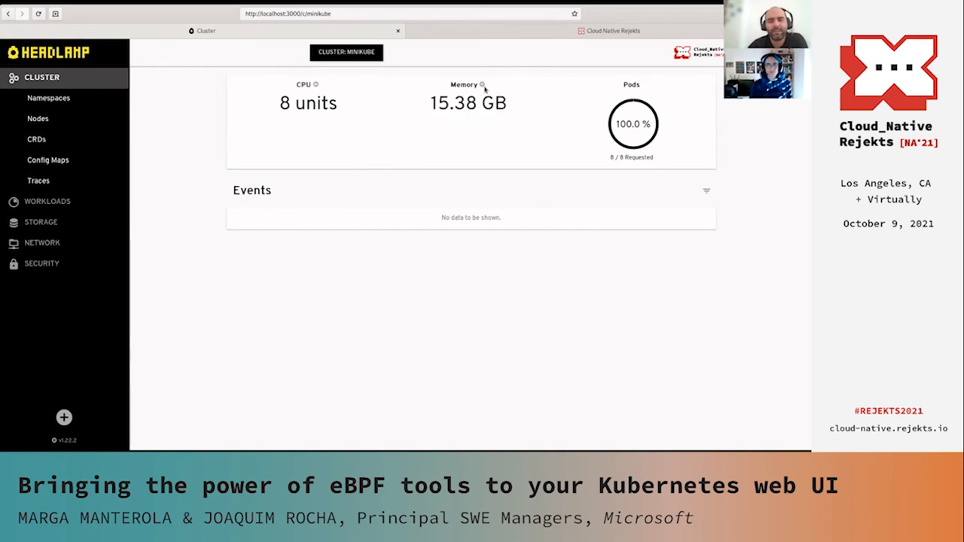
mouse_move(488, 84)
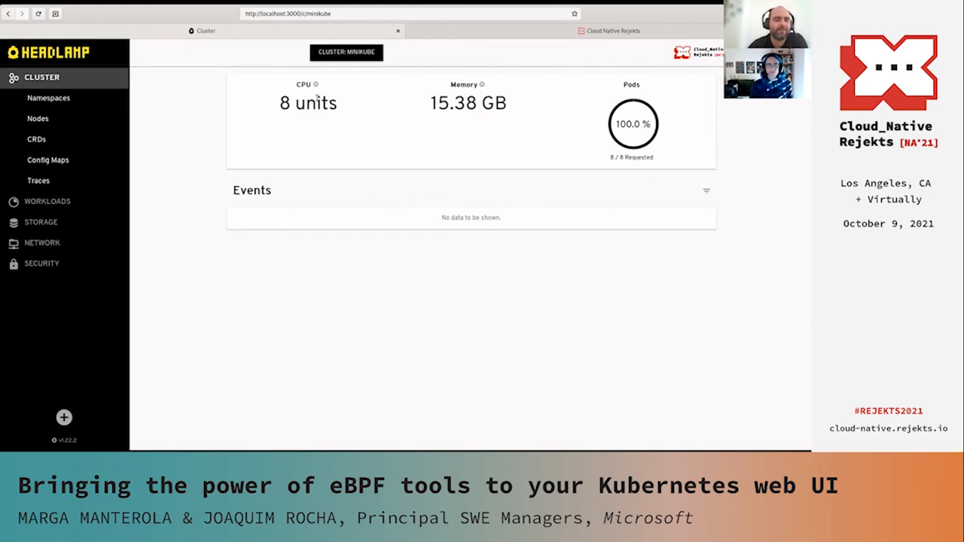
mouse_move(420, 134)
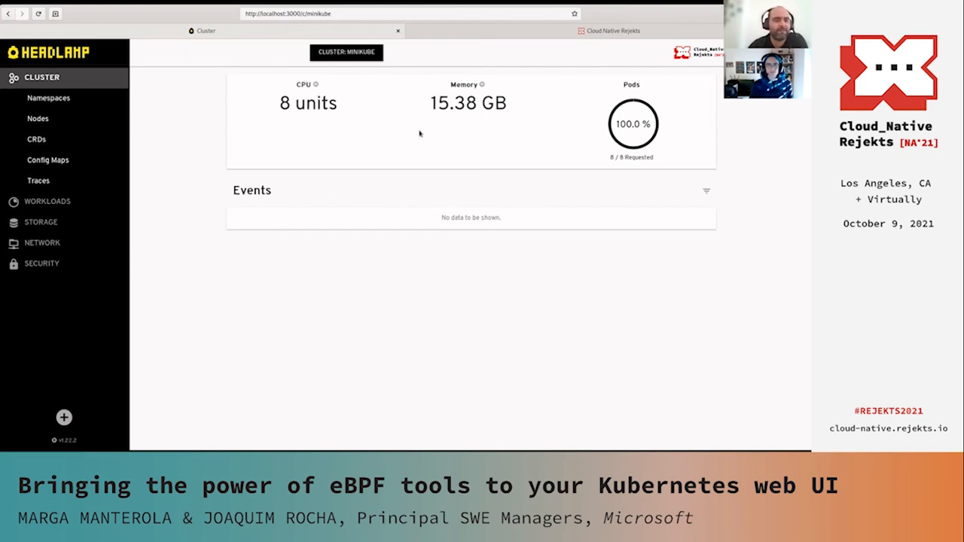
mouse_move(162, 205)
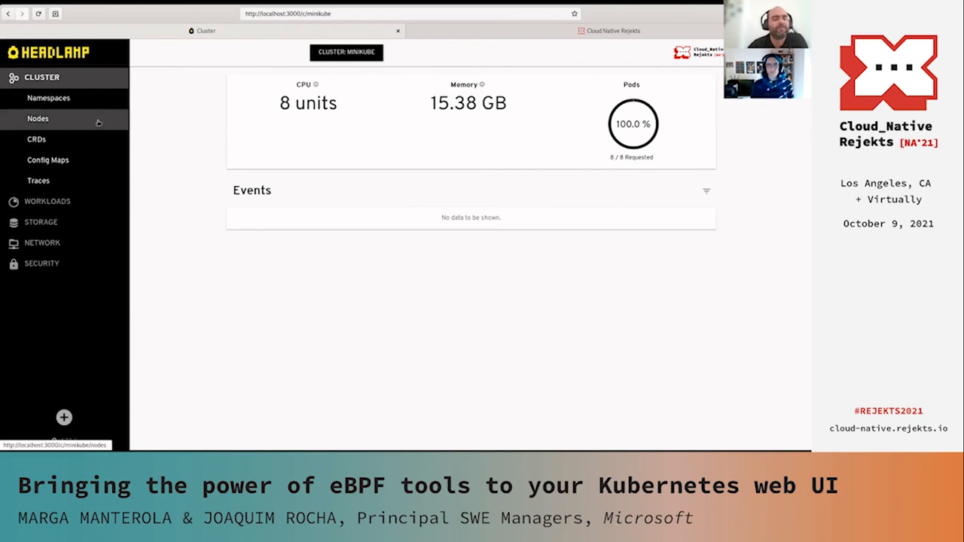
Open the minikube node's details and scroll down to the Block I/O Latency histogram.
left_click(38, 118)
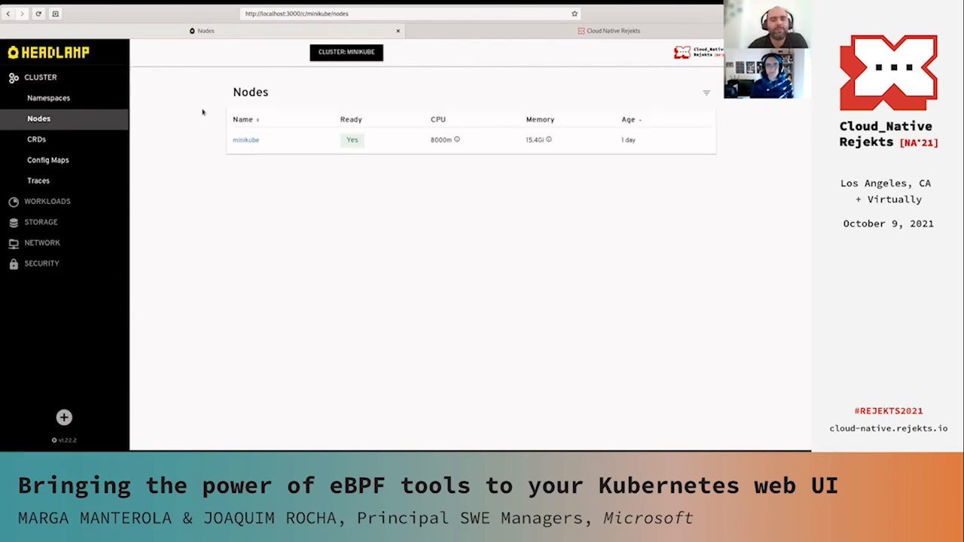
mouse_move(208, 114)
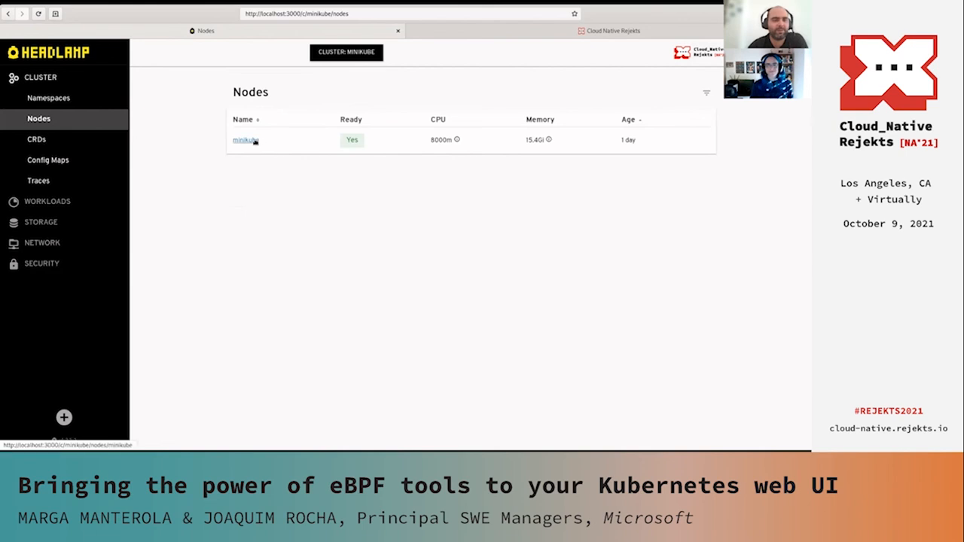
left_click(243, 141)
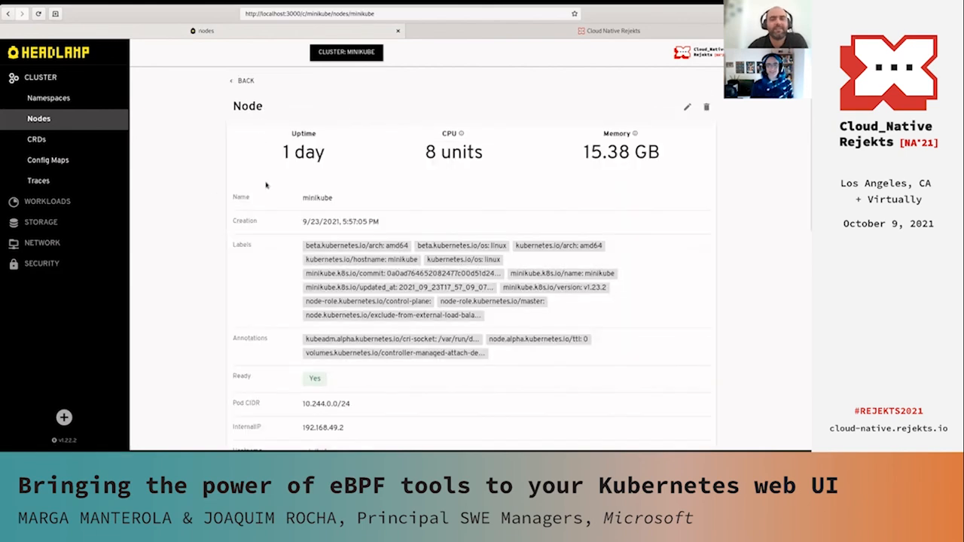
scroll("down", 3)
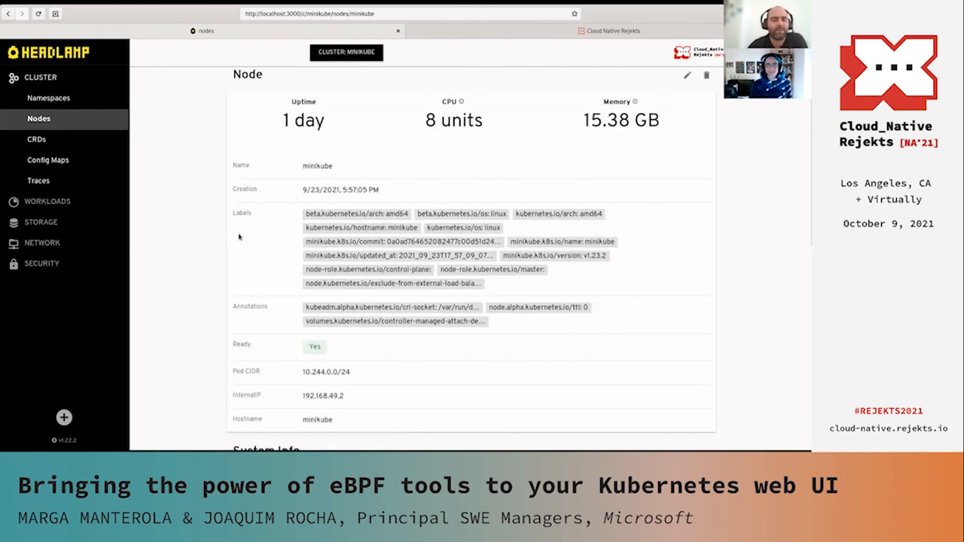
scroll("down", 3)
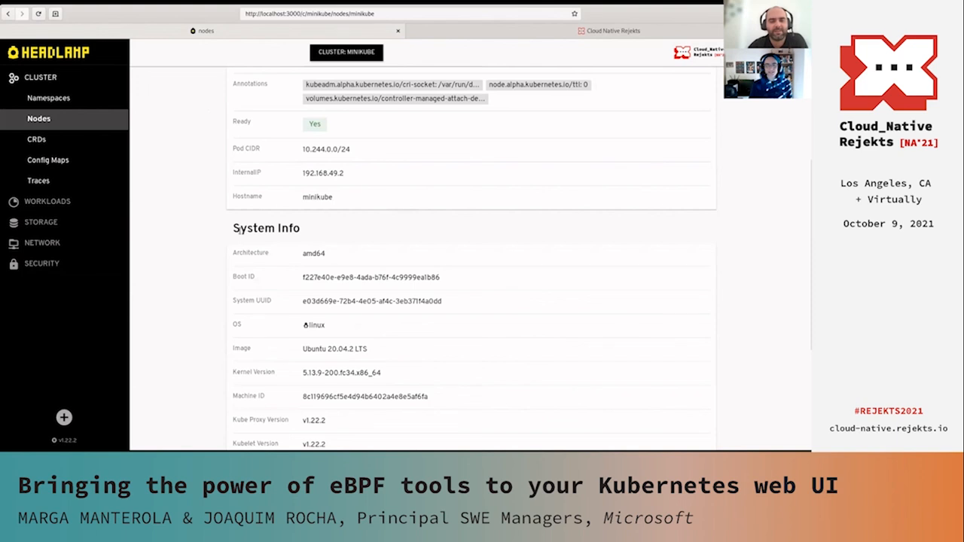
scroll("down", 3)
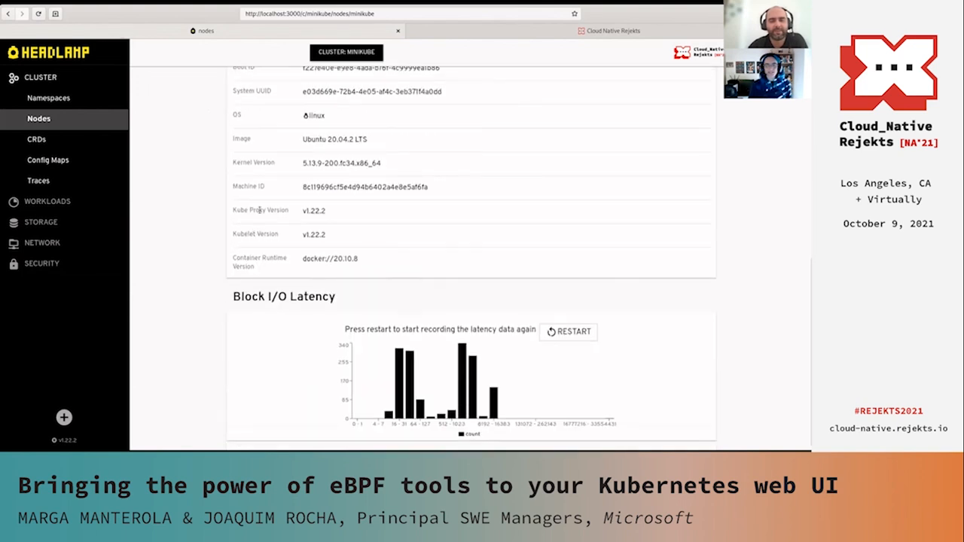
mouse_move(289, 320)
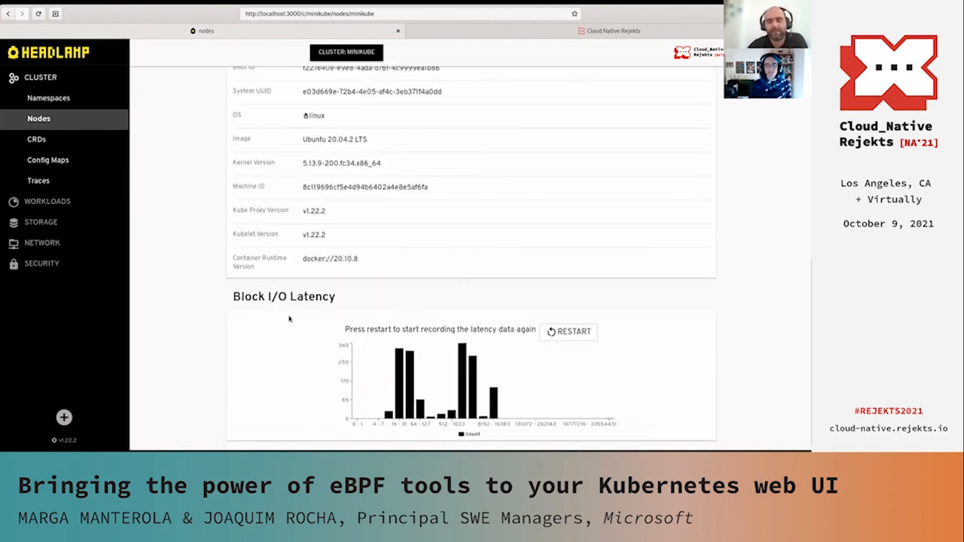
mouse_move(341, 232)
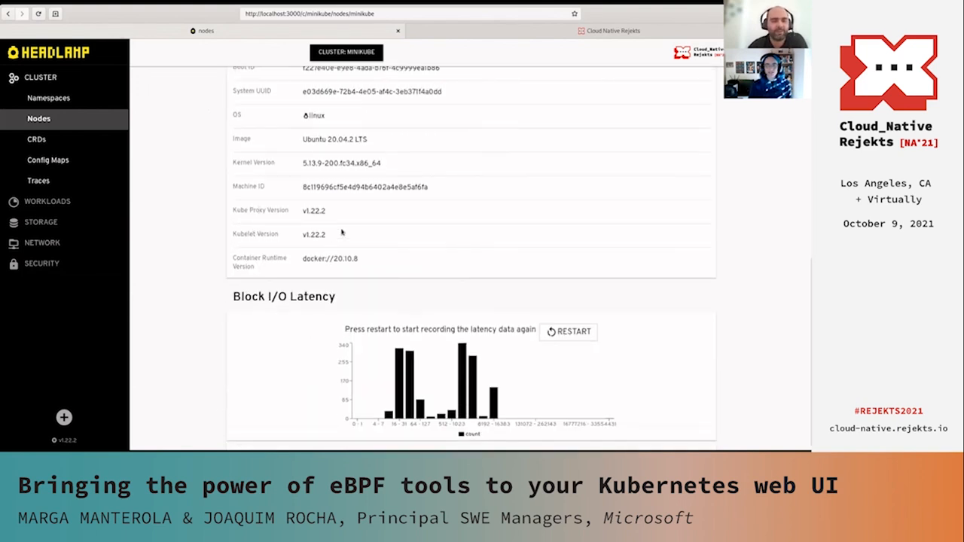
mouse_move(281, 354)
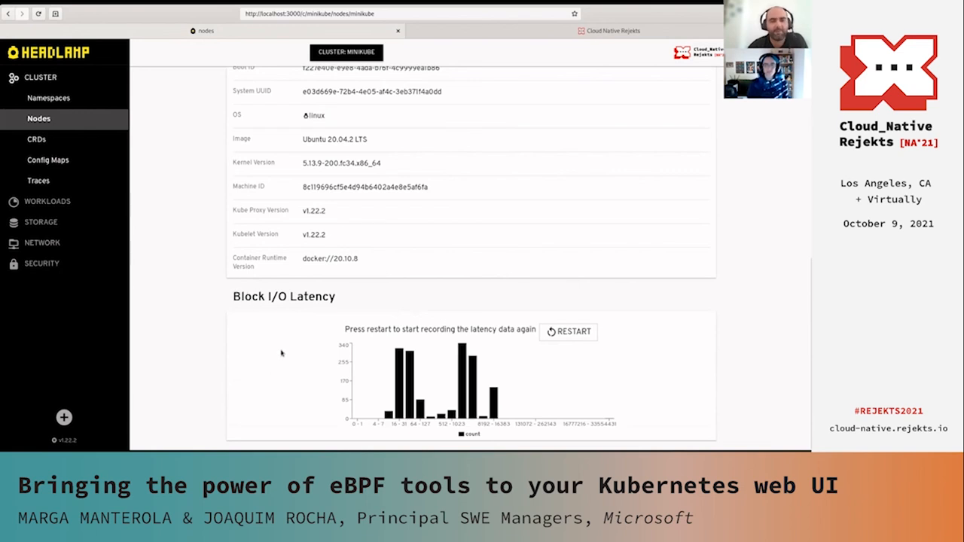
mouse_move(269, 354)
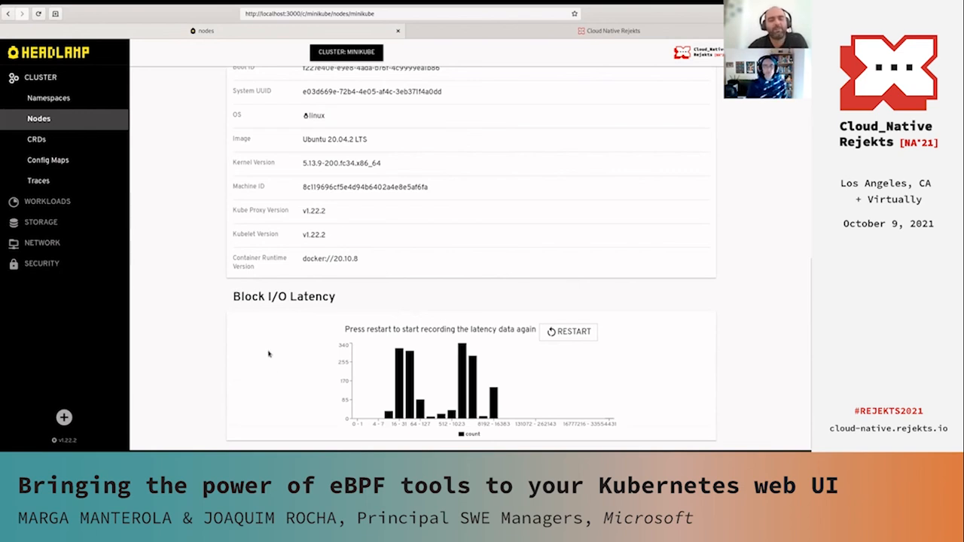
mouse_move(280, 319)
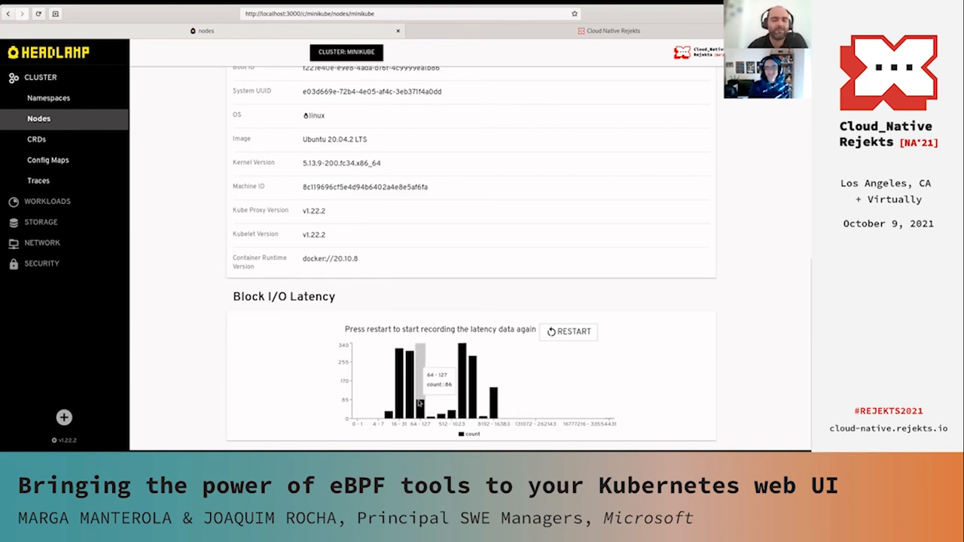
mouse_move(491, 329)
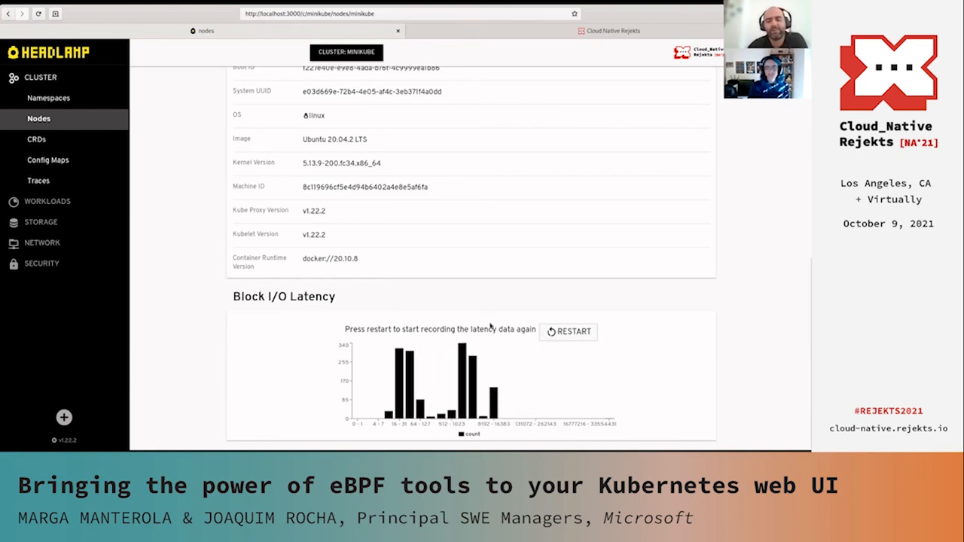
mouse_move(499, 309)
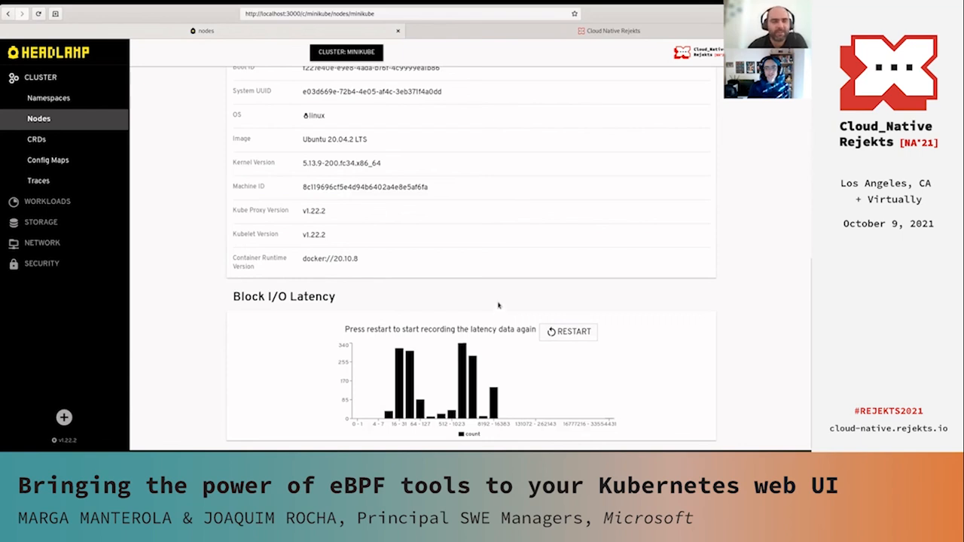
mouse_move(460, 292)
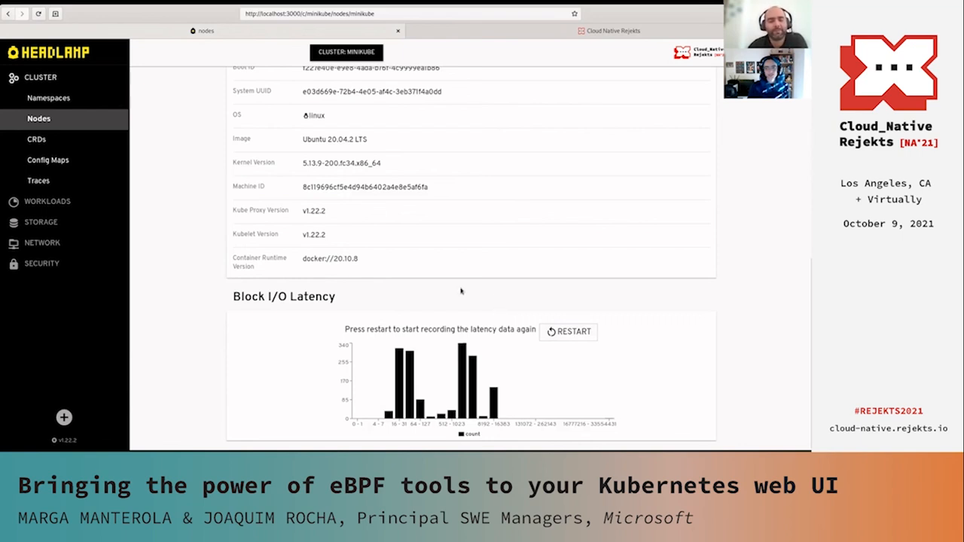
mouse_move(578, 315)
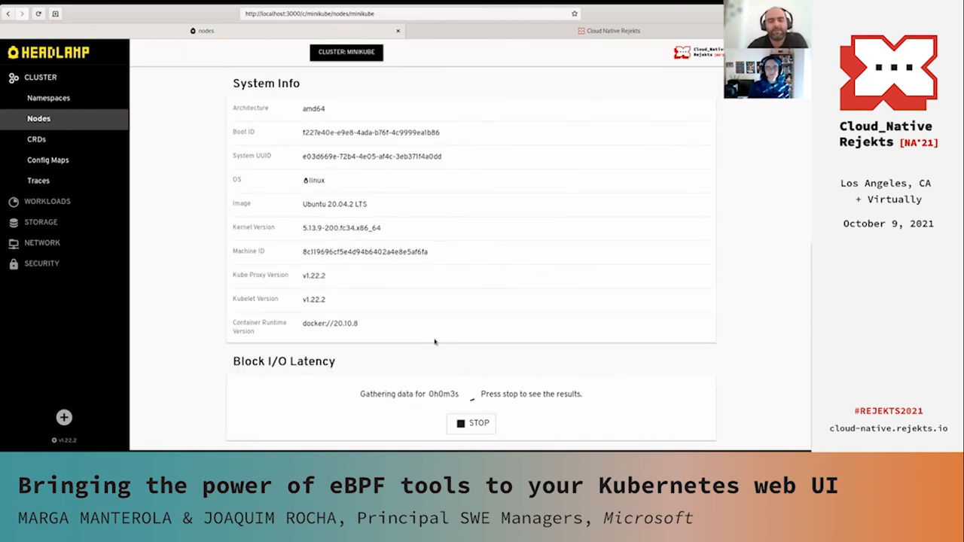
mouse_move(138, 150)
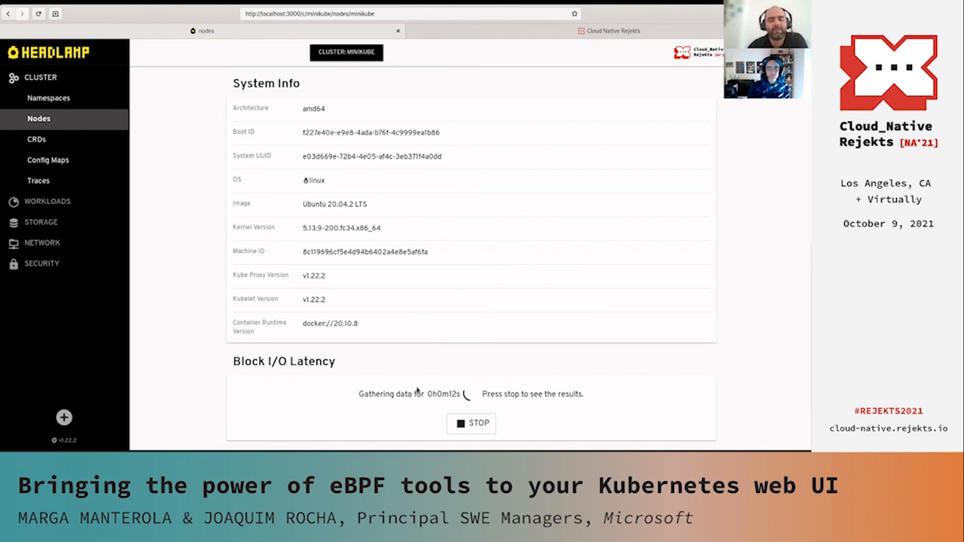
mouse_move(220, 294)
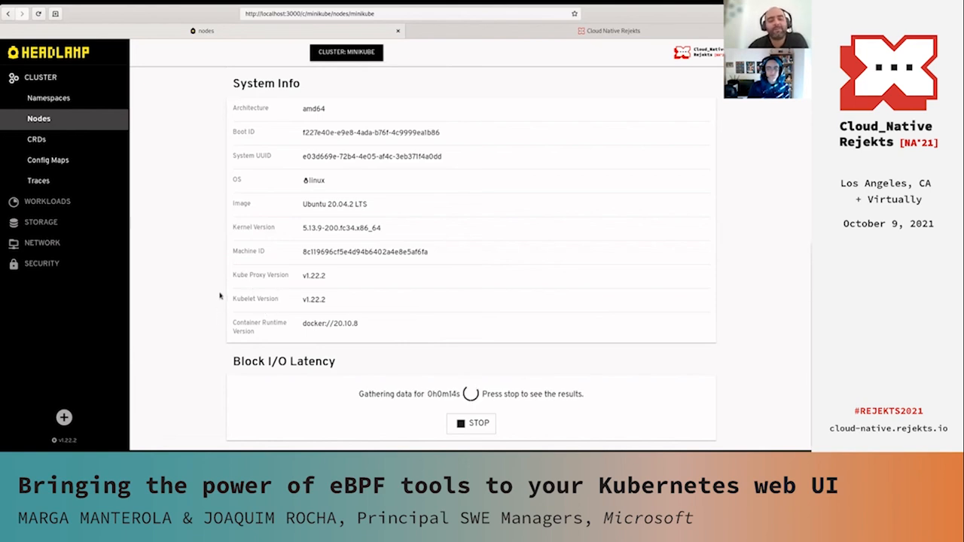
mouse_move(347, 380)
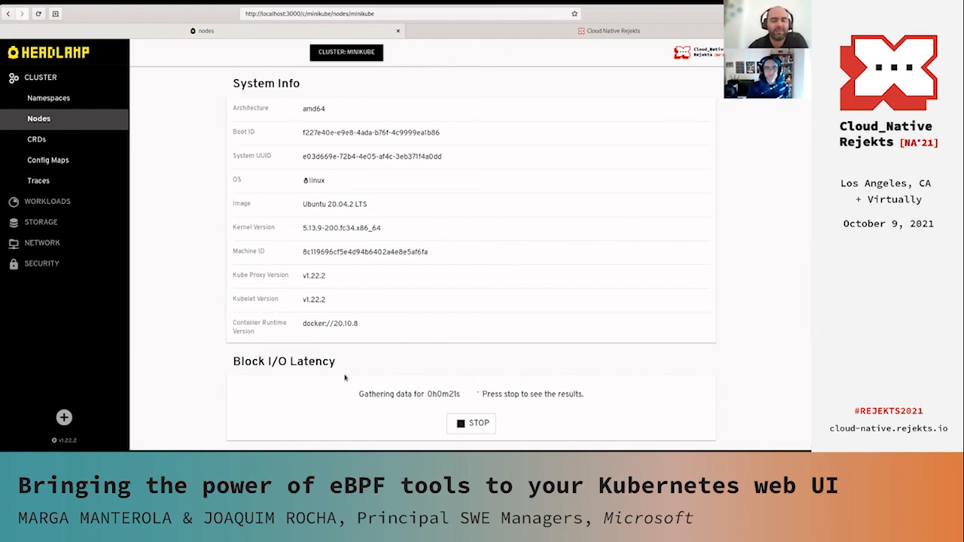
mouse_move(248, 308)
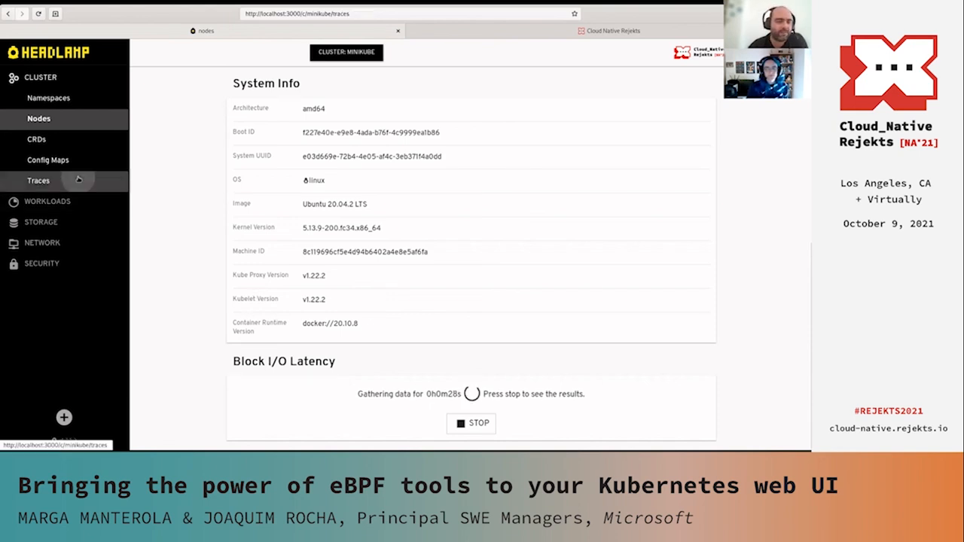
left_click(37, 180)
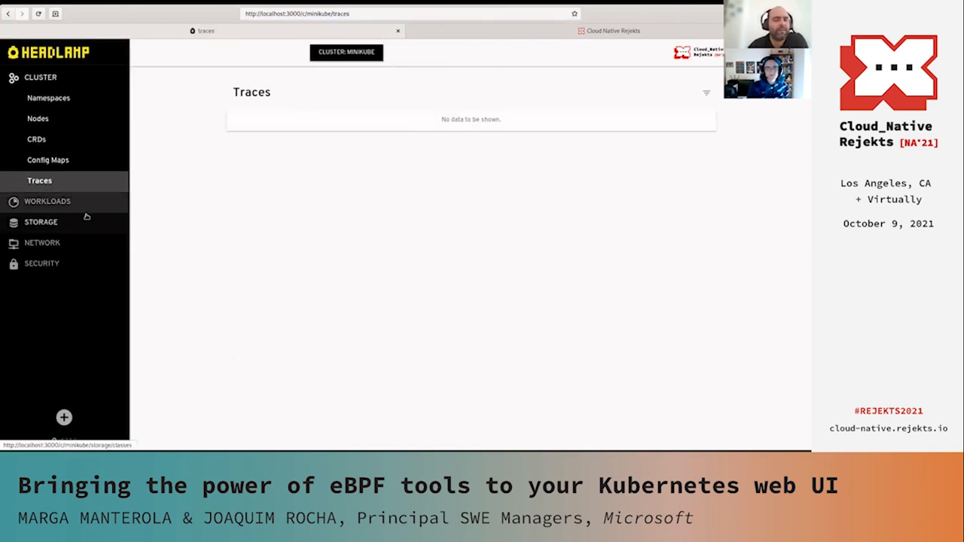
left_click(48, 201)
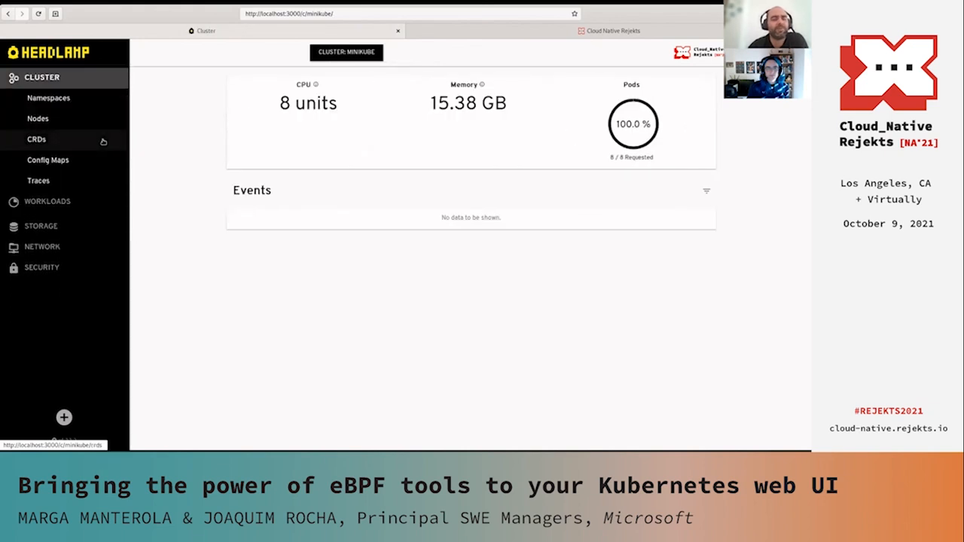
left_click(38, 118)
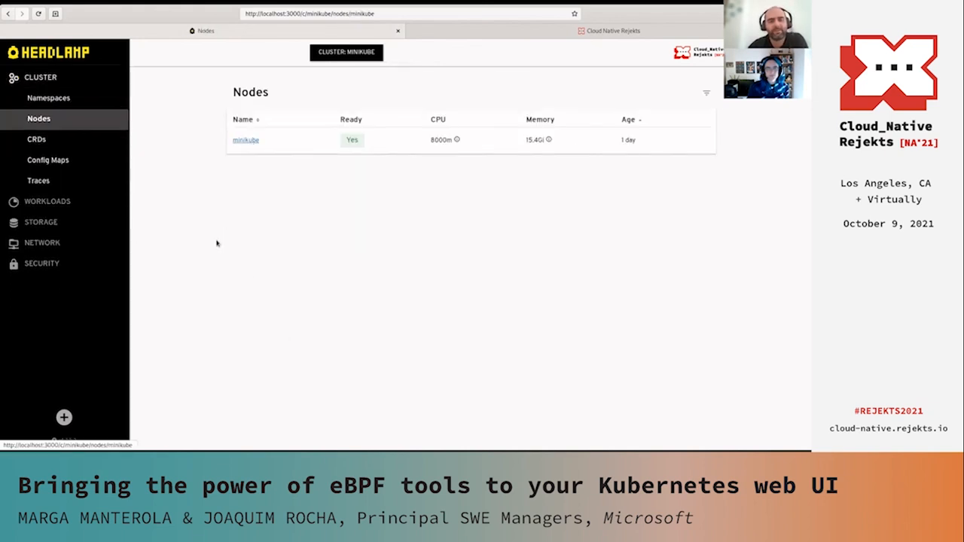
left_click(246, 140)
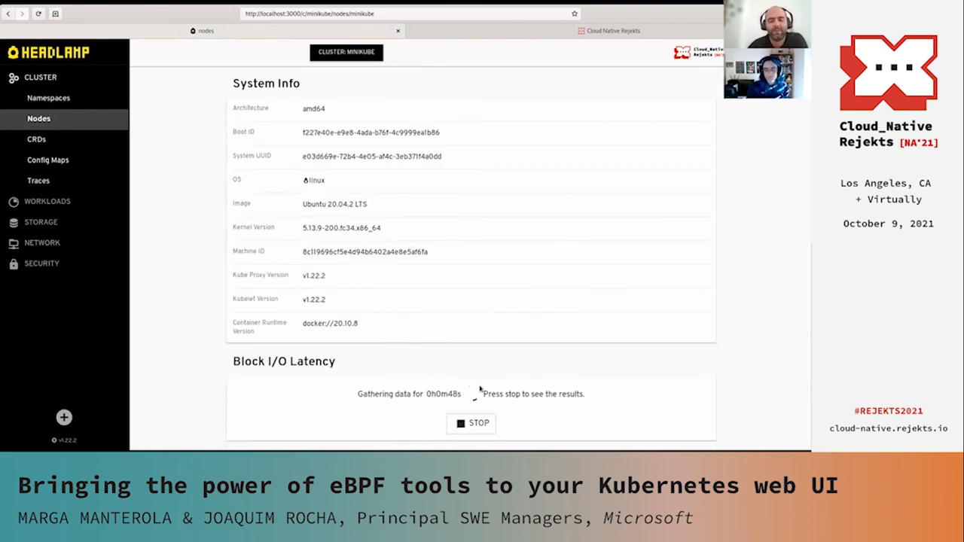
mouse_move(476, 375)
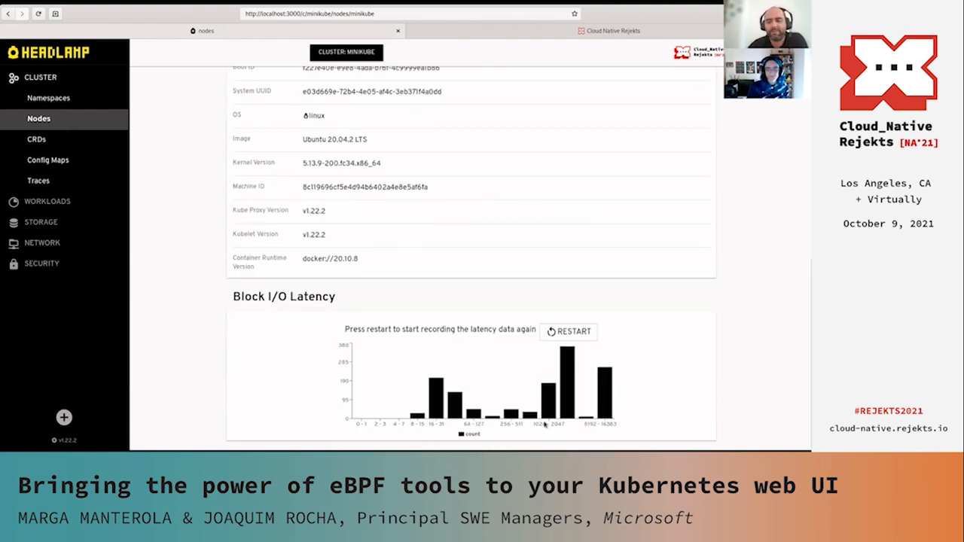
mouse_move(466, 375)
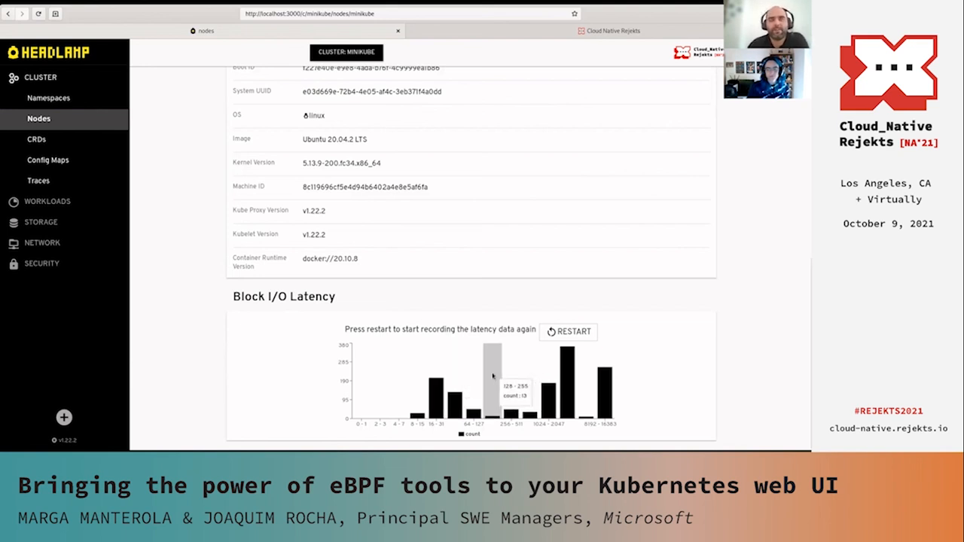
mouse_move(506, 370)
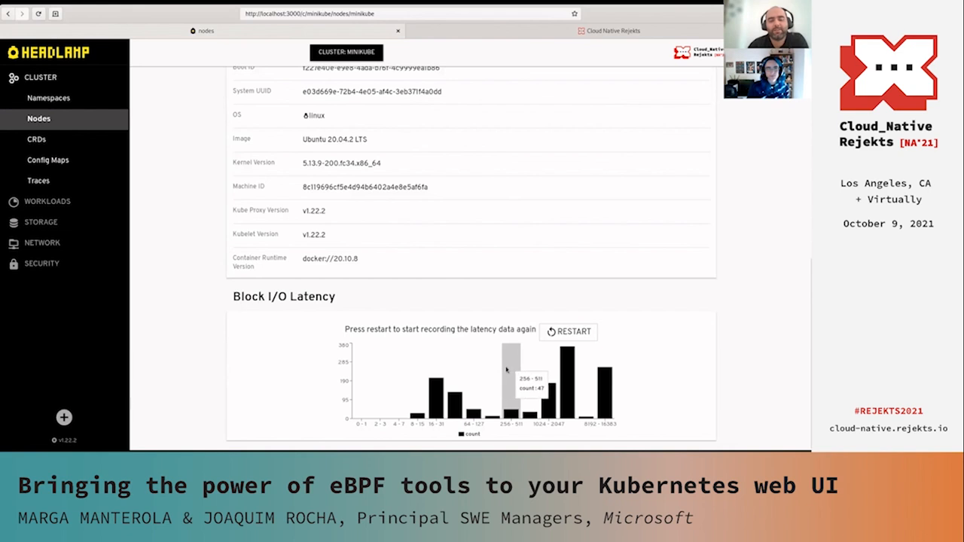
mouse_move(633, 381)
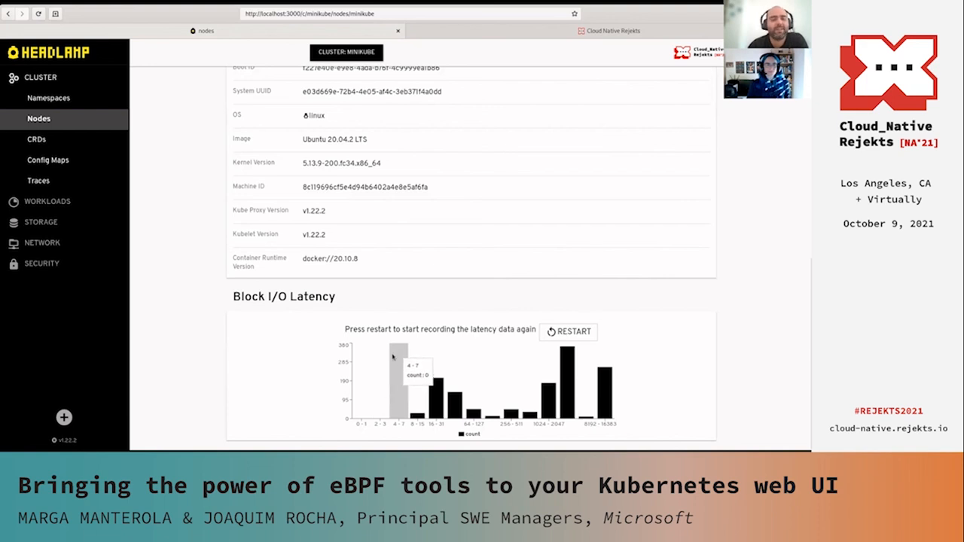
mouse_move(317, 361)
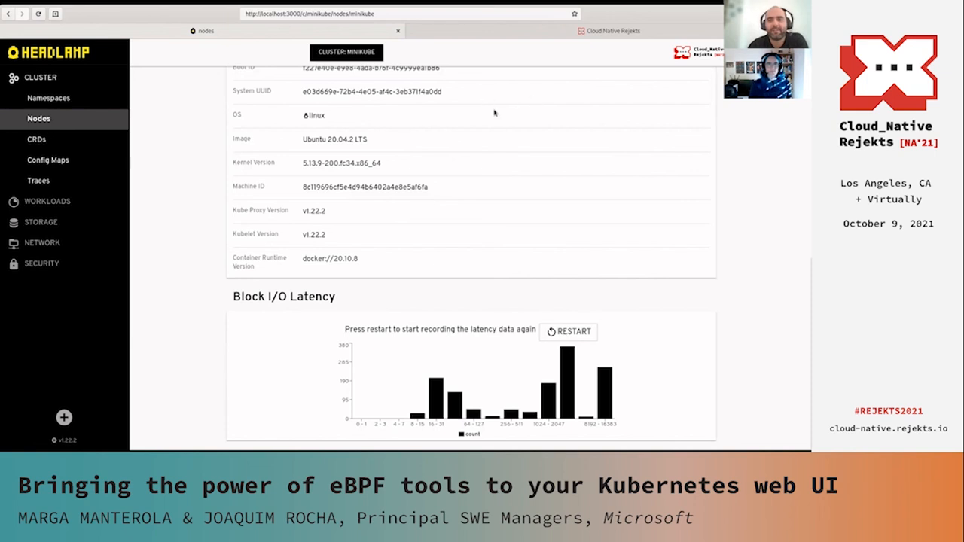
mouse_move(428, 192)
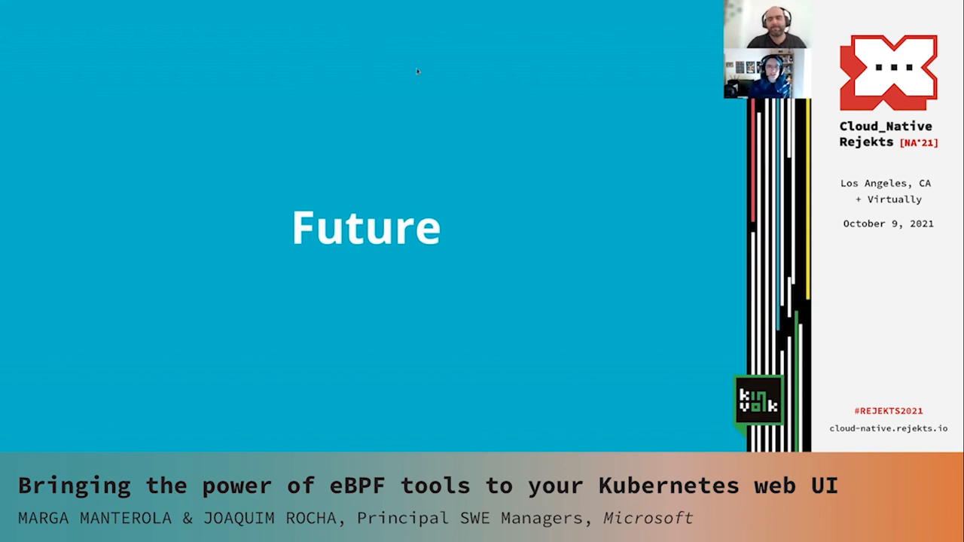
mouse_move(402, 128)
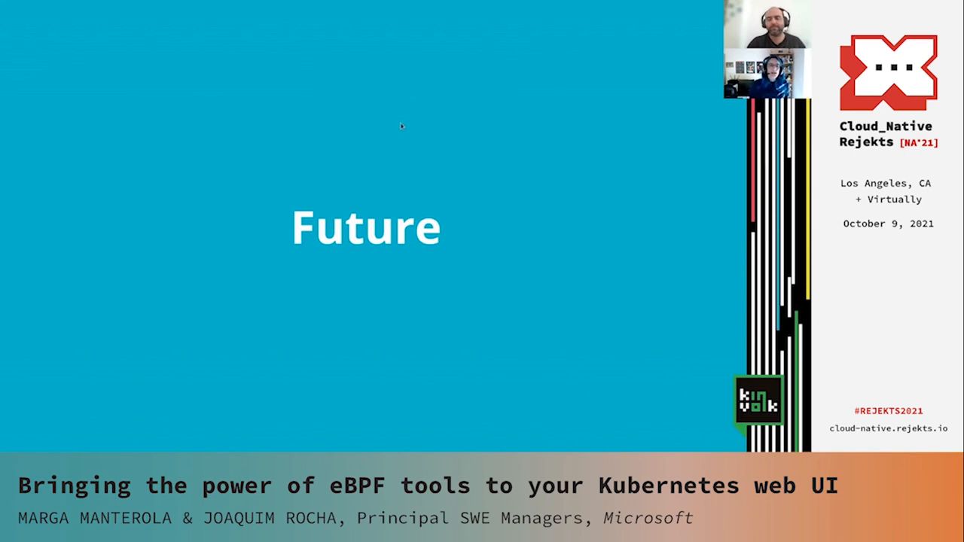
mouse_move(385, 147)
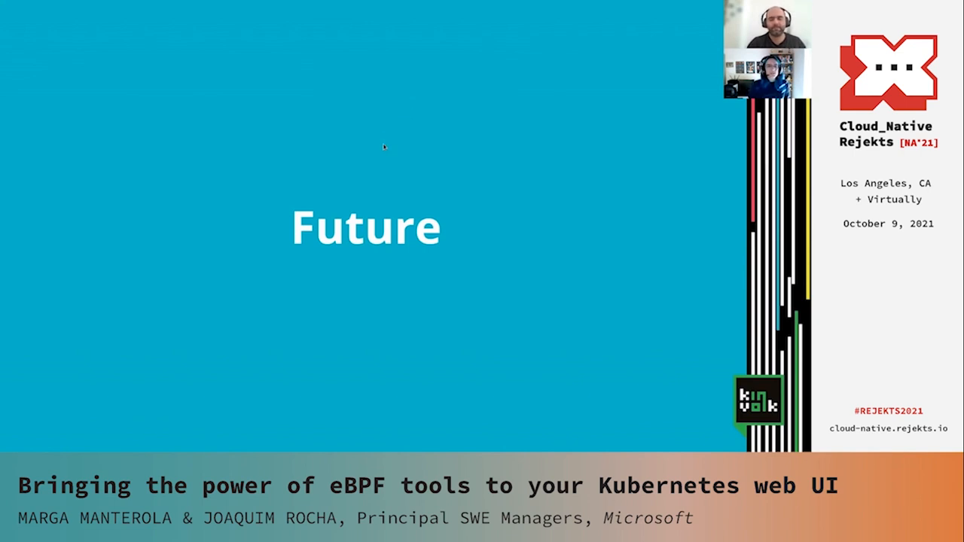
mouse_move(529, 100)
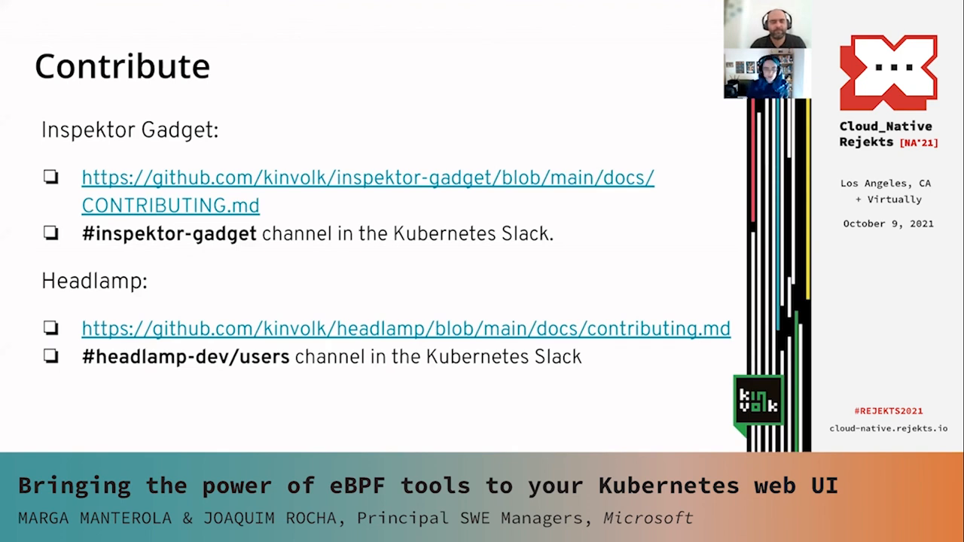
mouse_move(464, 150)
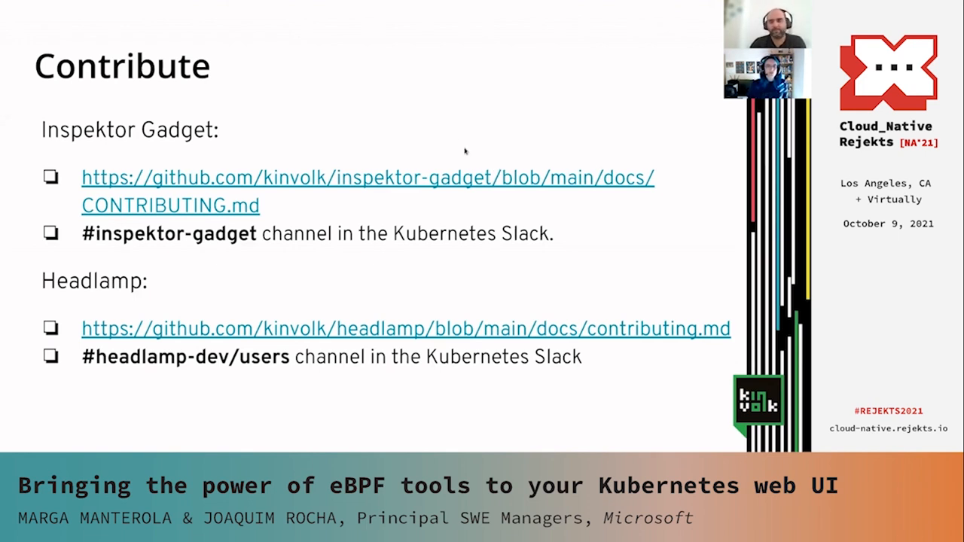
mouse_move(442, 131)
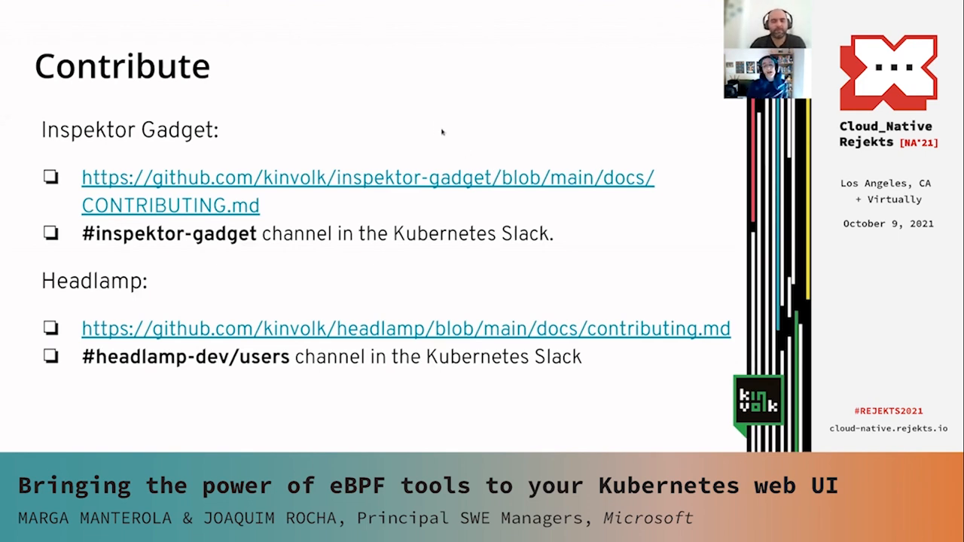
mouse_move(400, 137)
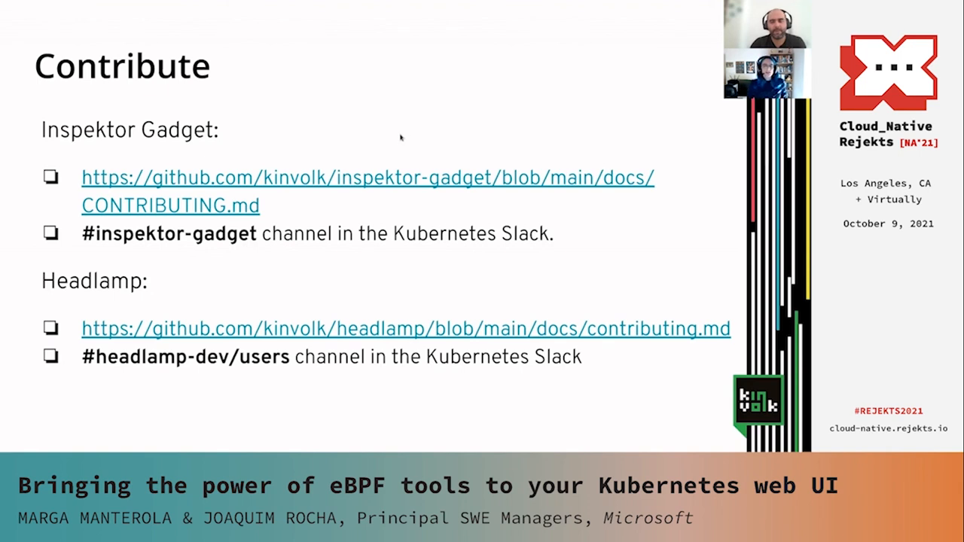
mouse_move(403, 302)
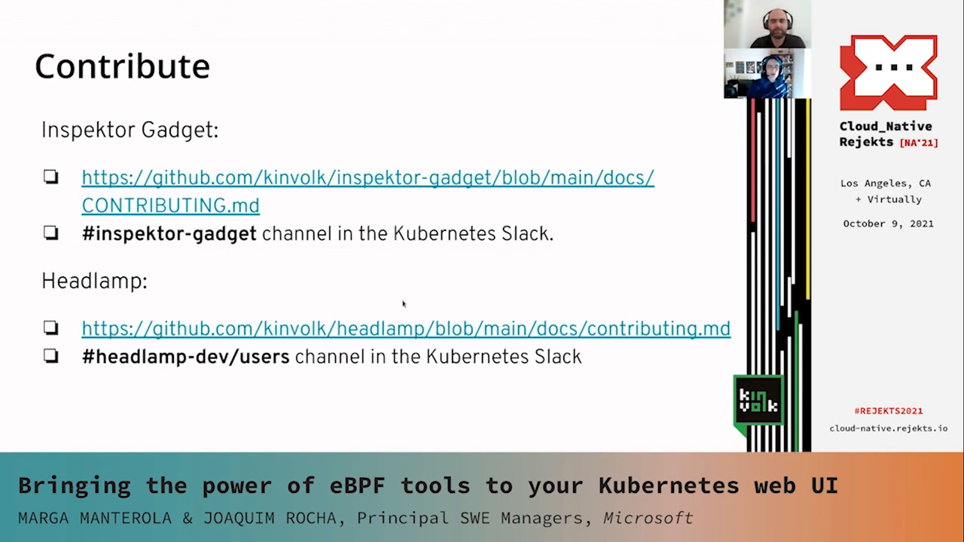
mouse_move(425, 298)
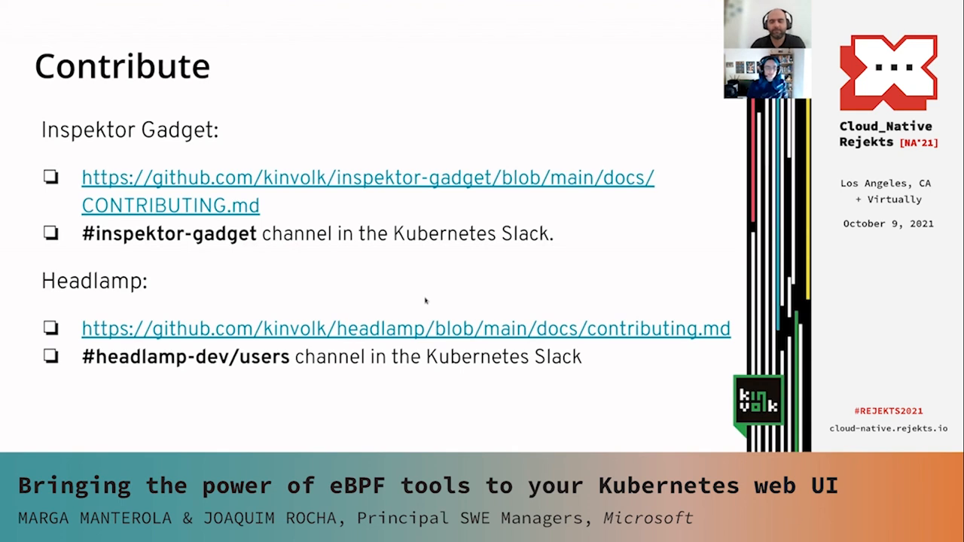
mouse_move(328, 282)
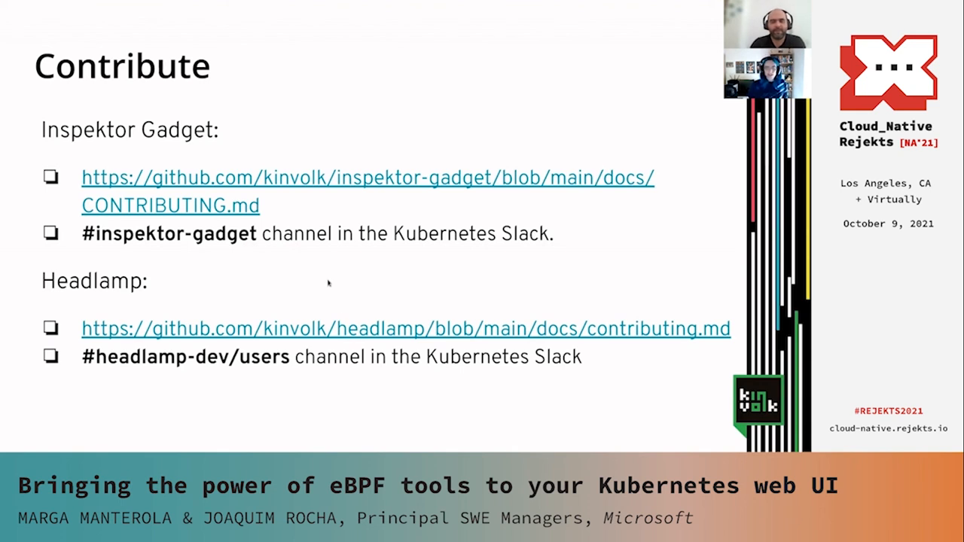
mouse_move(358, 310)
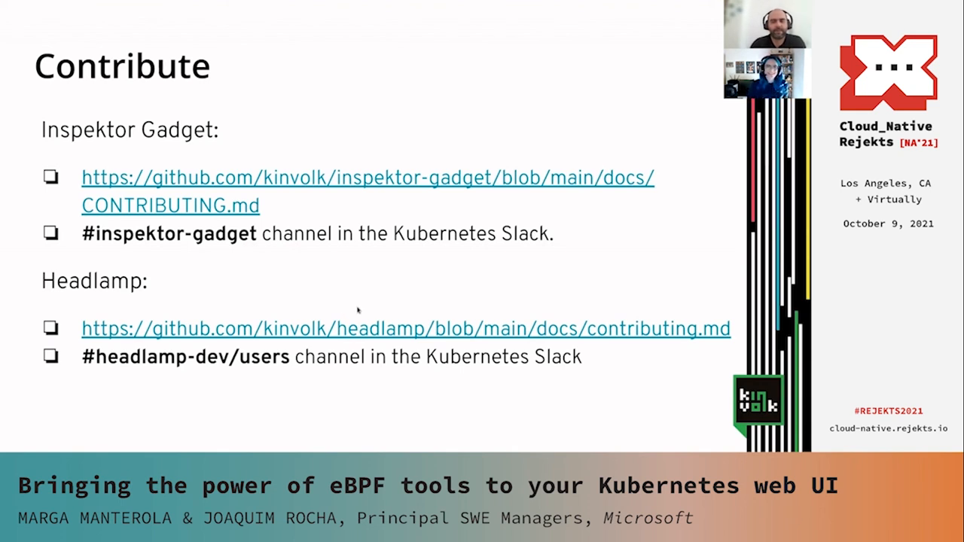
mouse_move(450, 217)
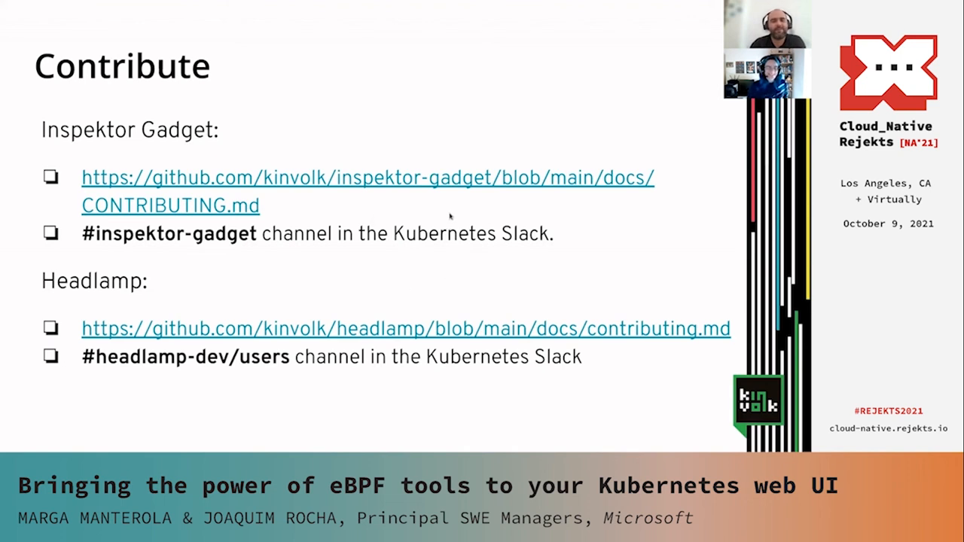